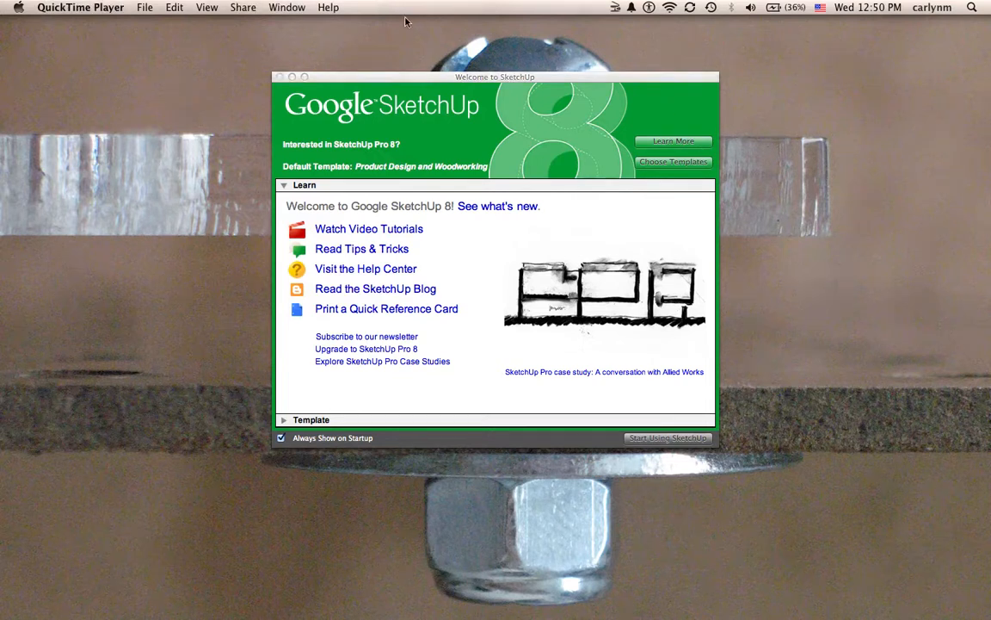
Pick the Product Design and Woodworking – Millimeters template and begin a new model
{"action": "left_click", "coordinate": [144, 7]}
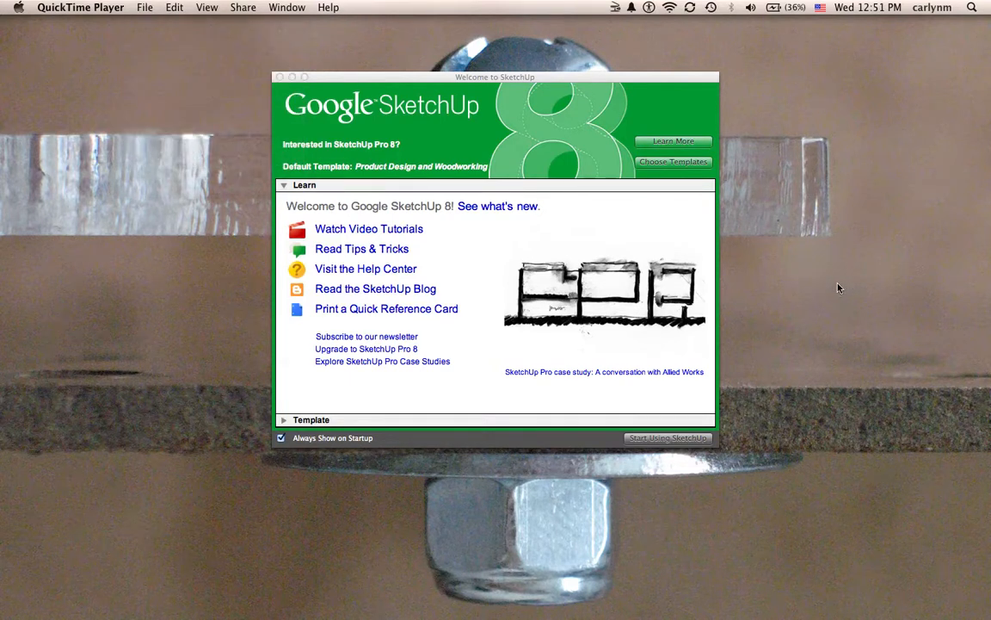
{"action": "mouse_move", "coordinate": [799, 318]}
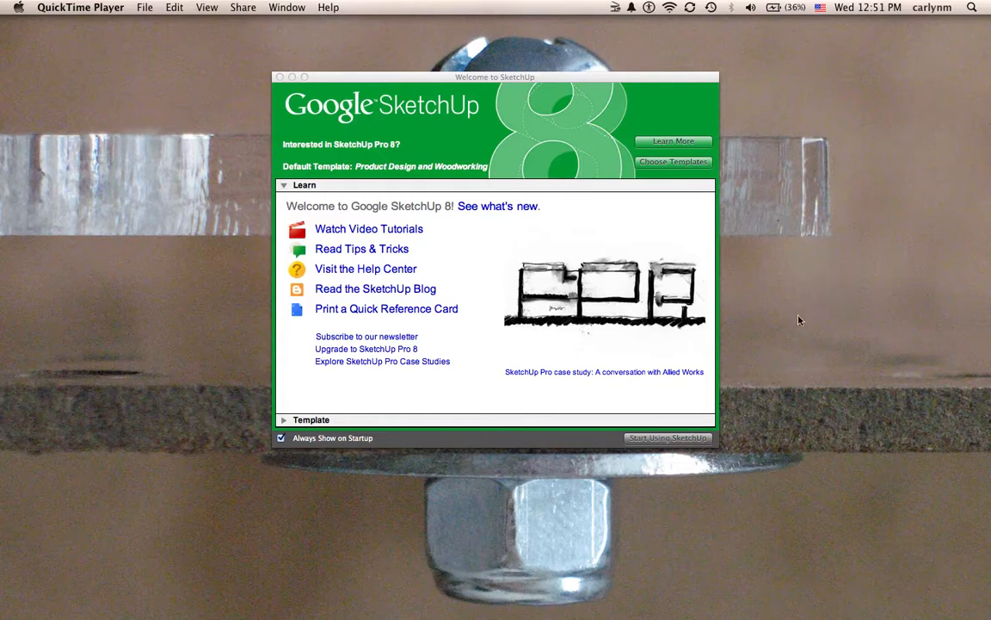
{"action": "mouse_move", "coordinate": [592, 127]}
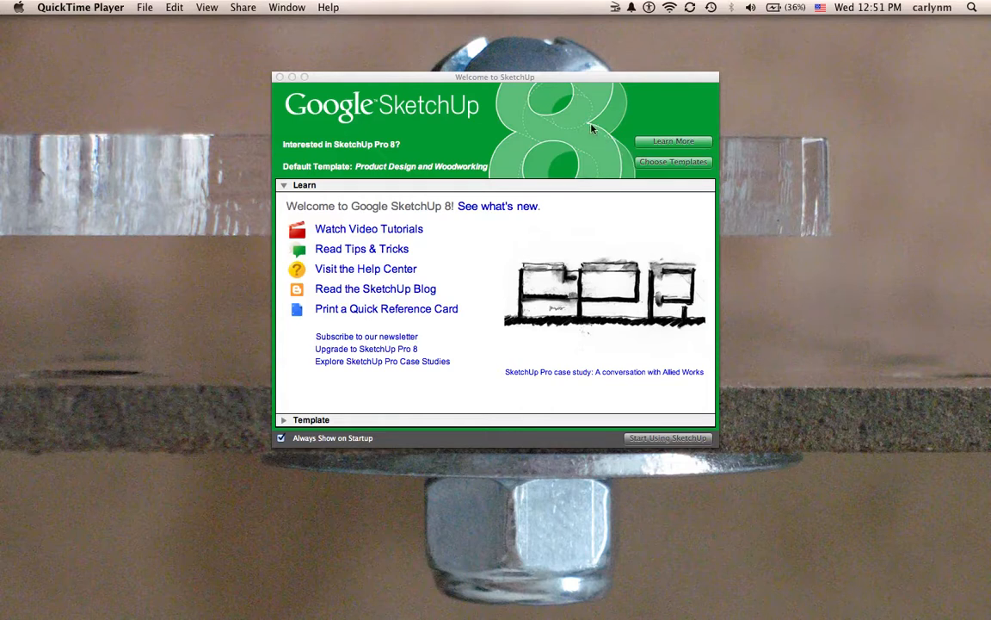
{"action": "mouse_move", "coordinate": [582, 82]}
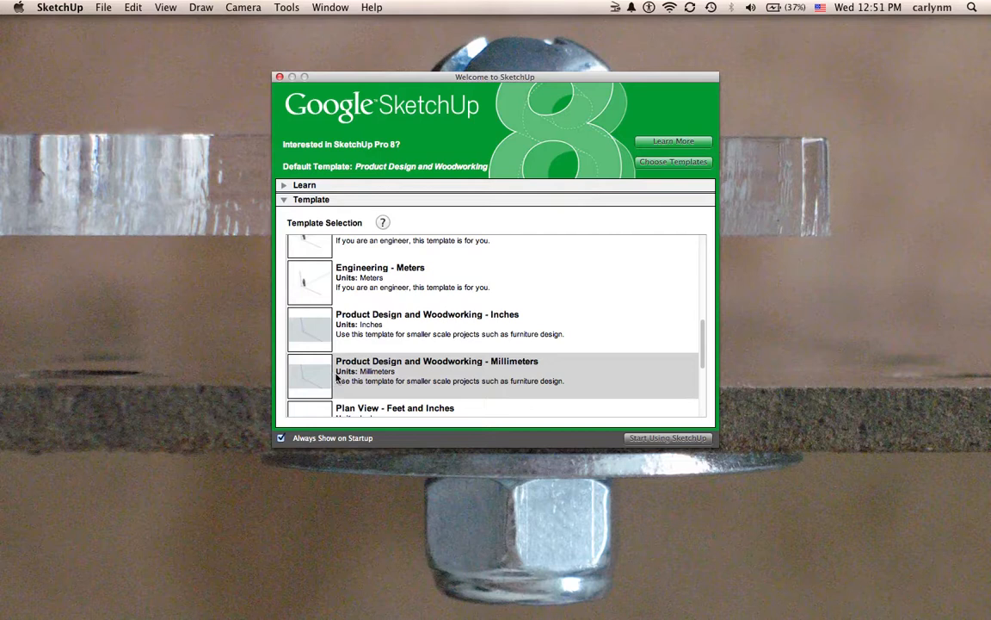
{"action": "mouse_move", "coordinate": [537, 372]}
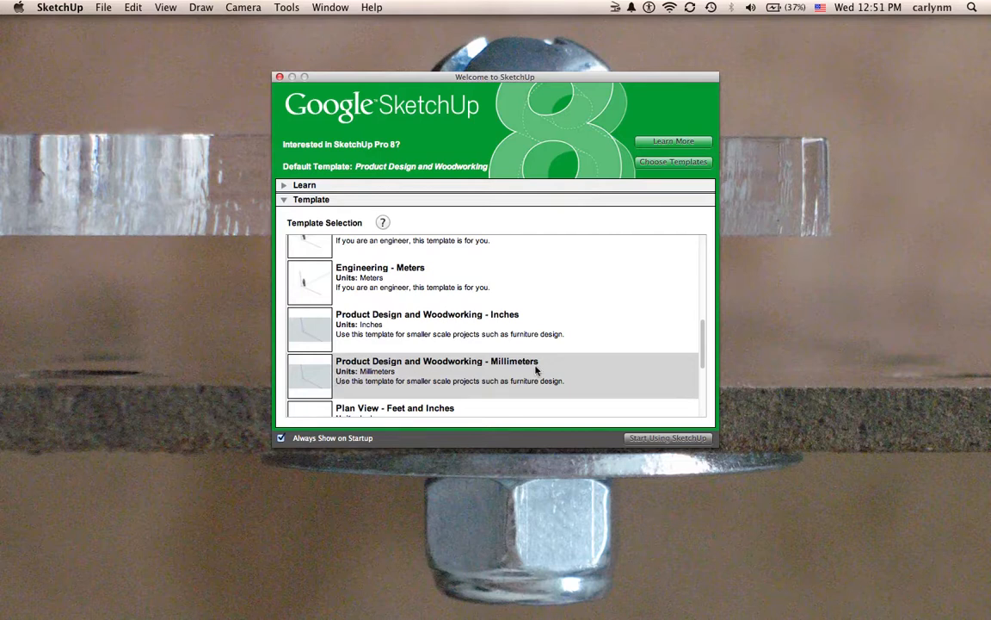
{"action": "mouse_move", "coordinate": [523, 370]}
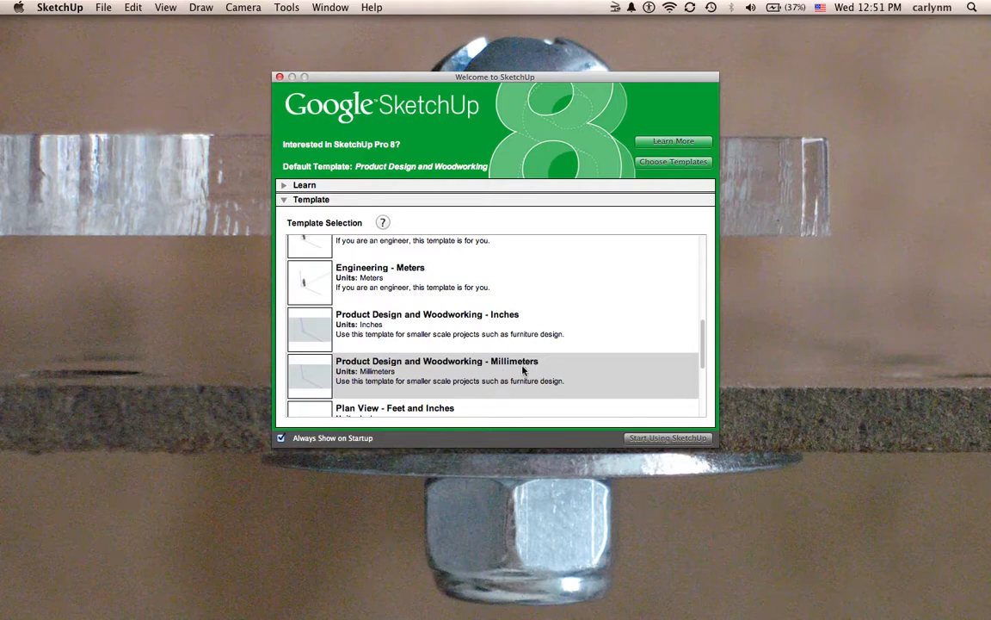
{"action": "mouse_move", "coordinate": [399, 392]}
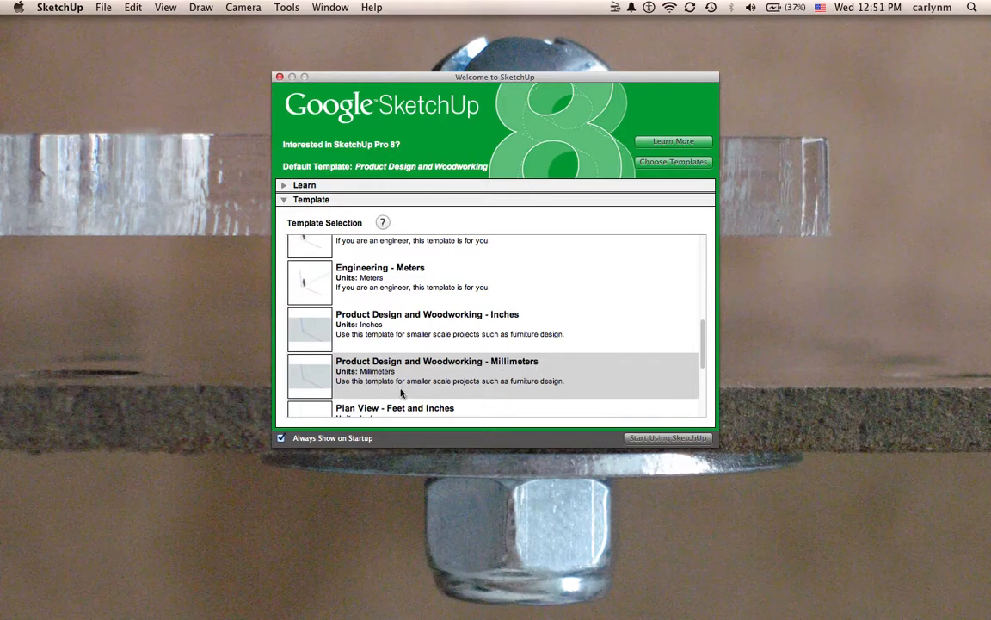
{"action": "mouse_move", "coordinate": [555, 392]}
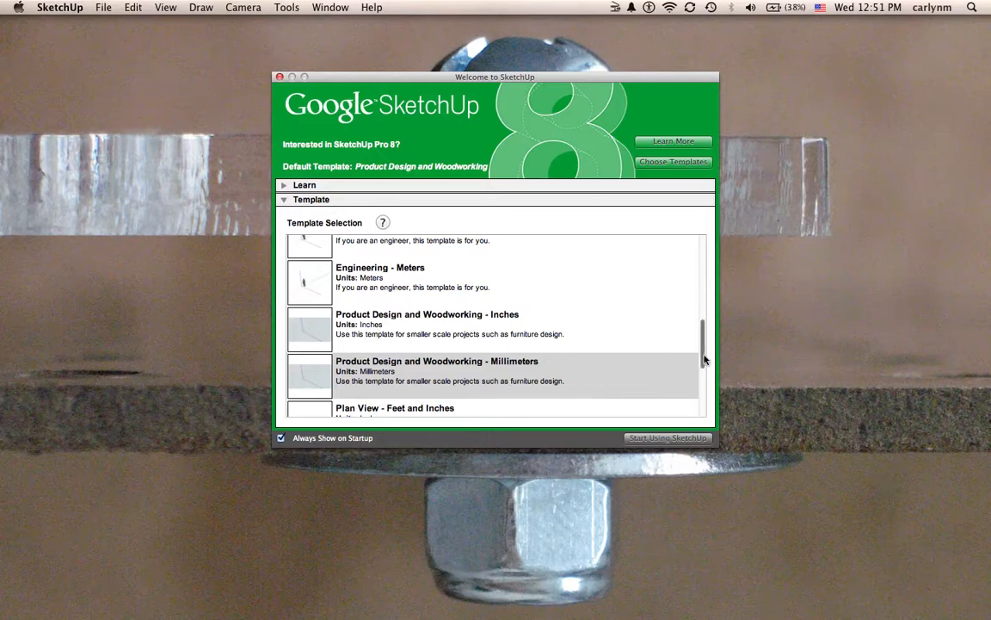
{"action": "left_click_drag", "start_coordinate": [704, 360], "coordinate": [704, 296]}
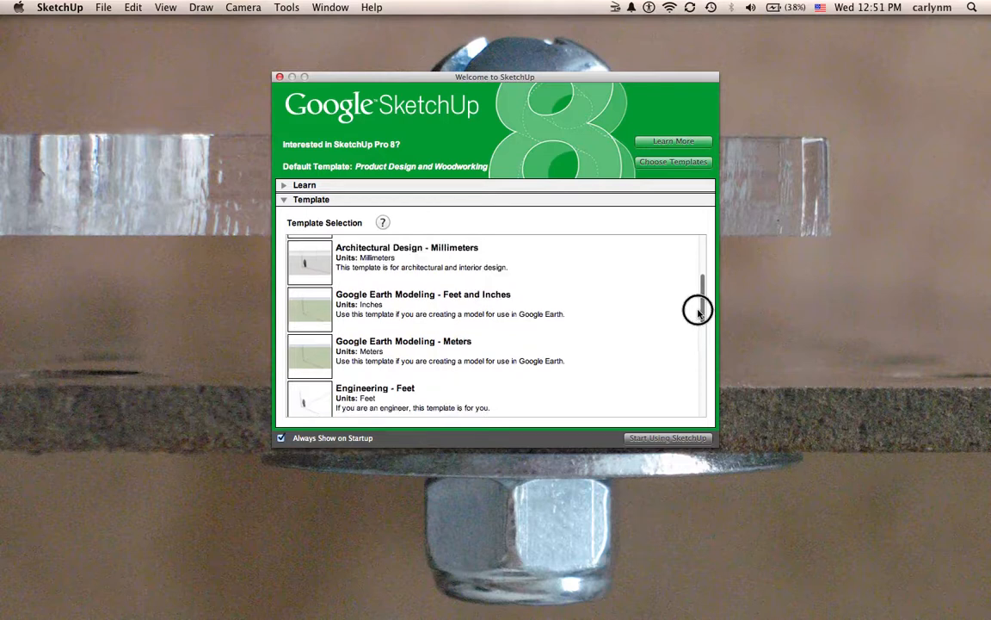
{"action": "scroll", "scroll_direction": "down", "scroll_amount": 3}
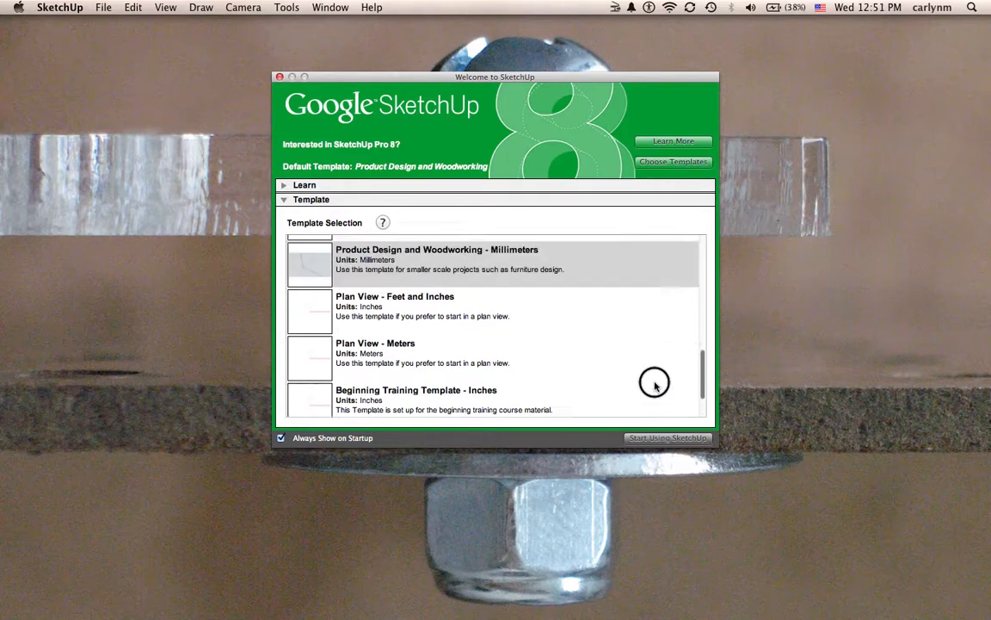
{"action": "scroll", "scroll_direction": "up", "scroll_amount": 3}
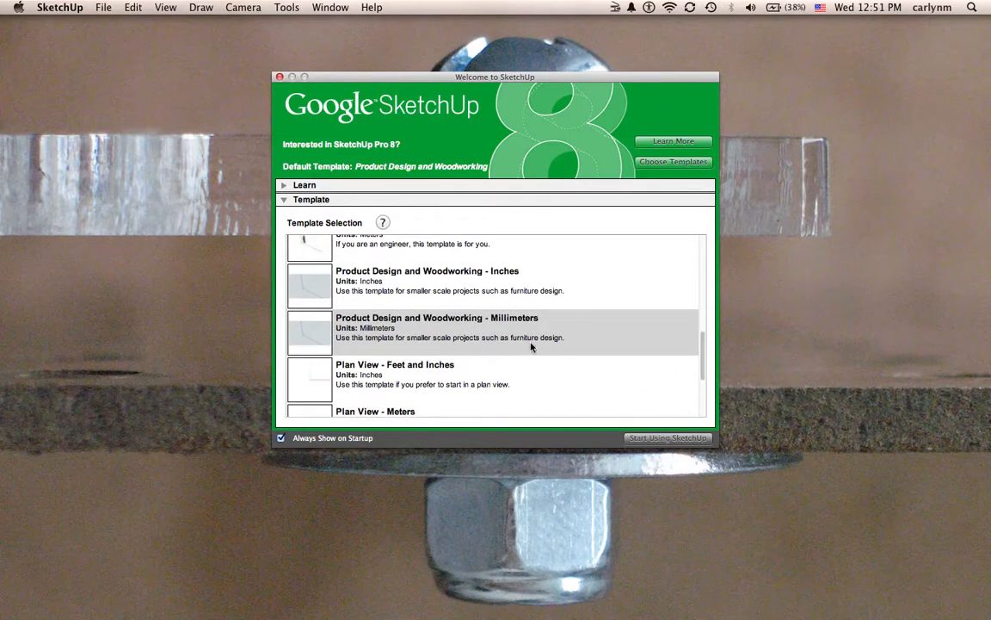
{"action": "mouse_move", "coordinate": [320, 341]}
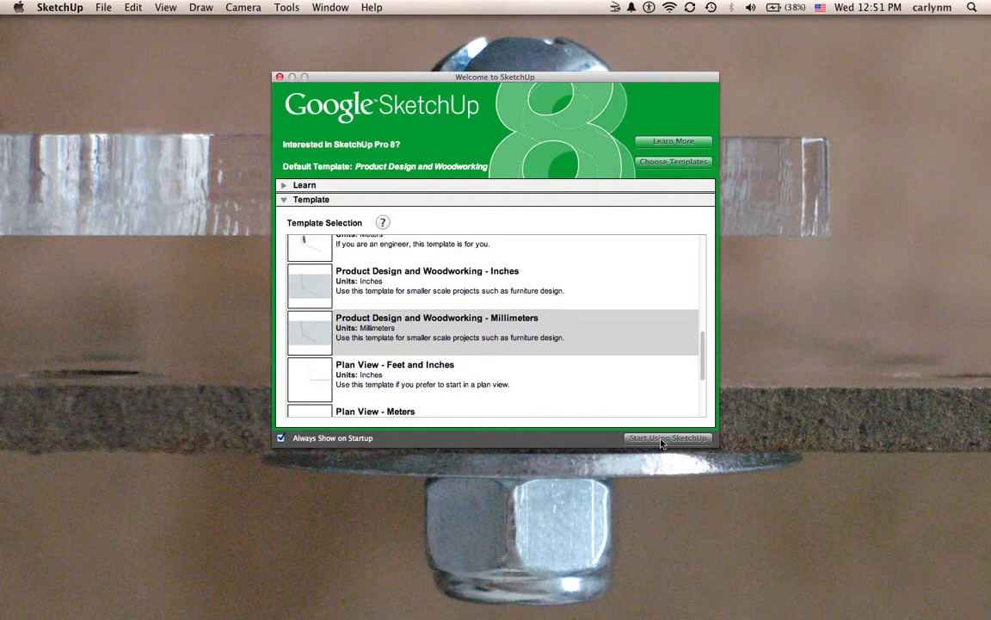
{"action": "left_click", "coordinate": [668, 437]}
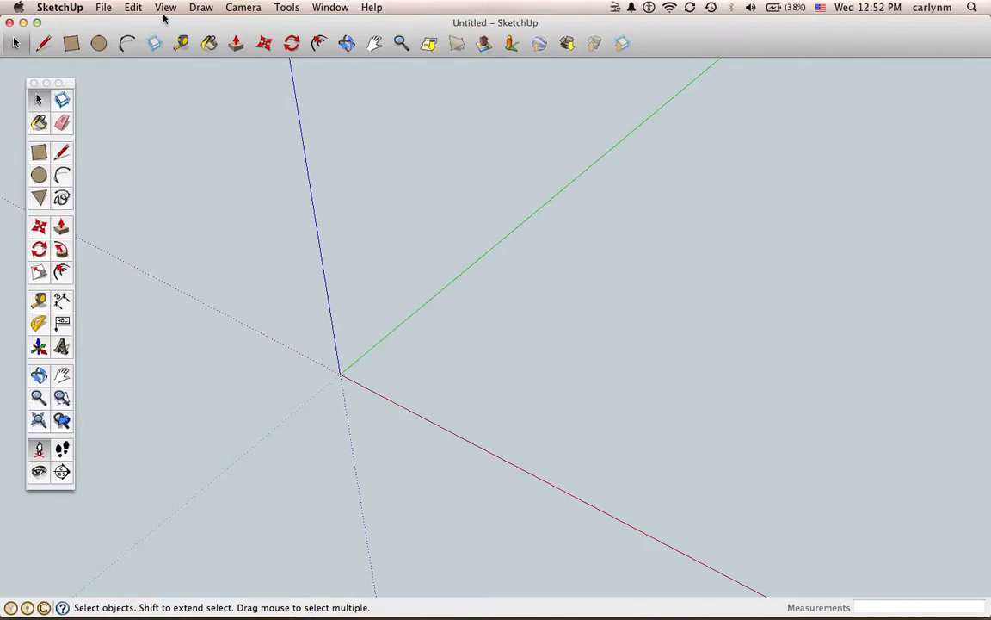
{"action": "left_click", "coordinate": [165, 7]}
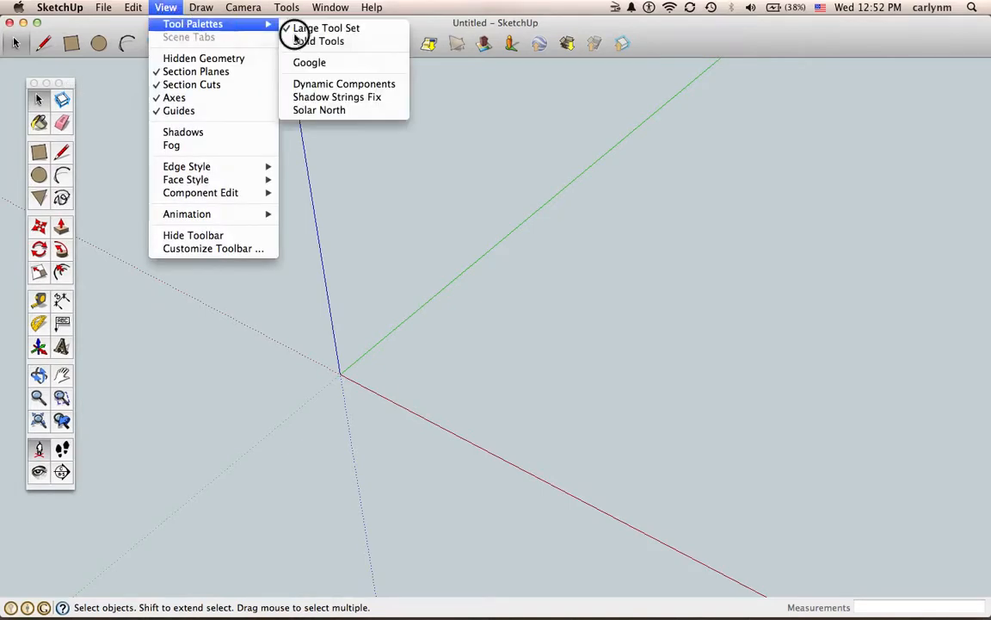
{"action": "left_click", "coordinate": [322, 41]}
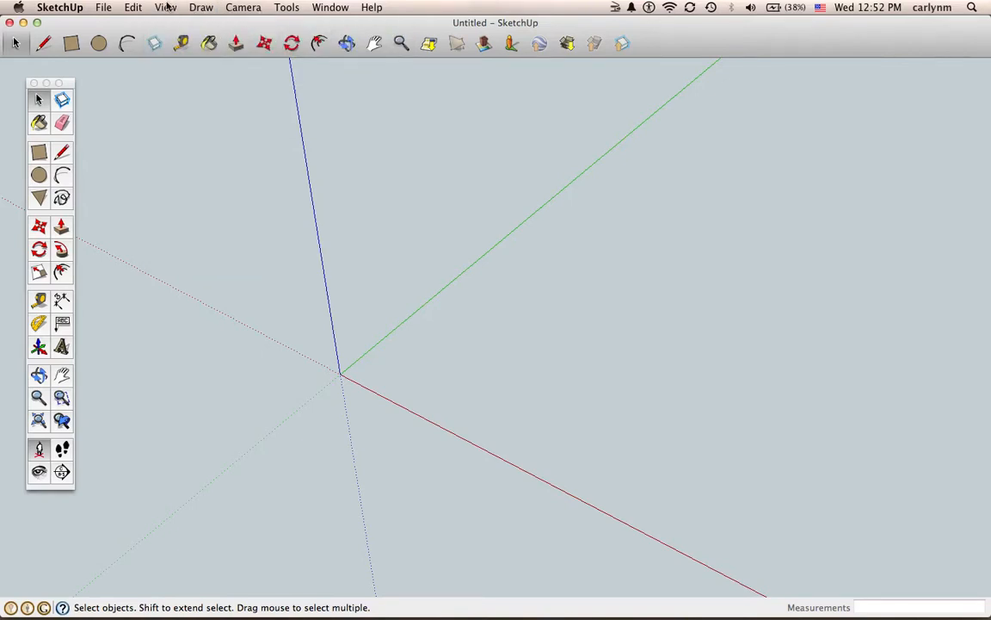
{"action": "mouse_move", "coordinate": [62, 152]}
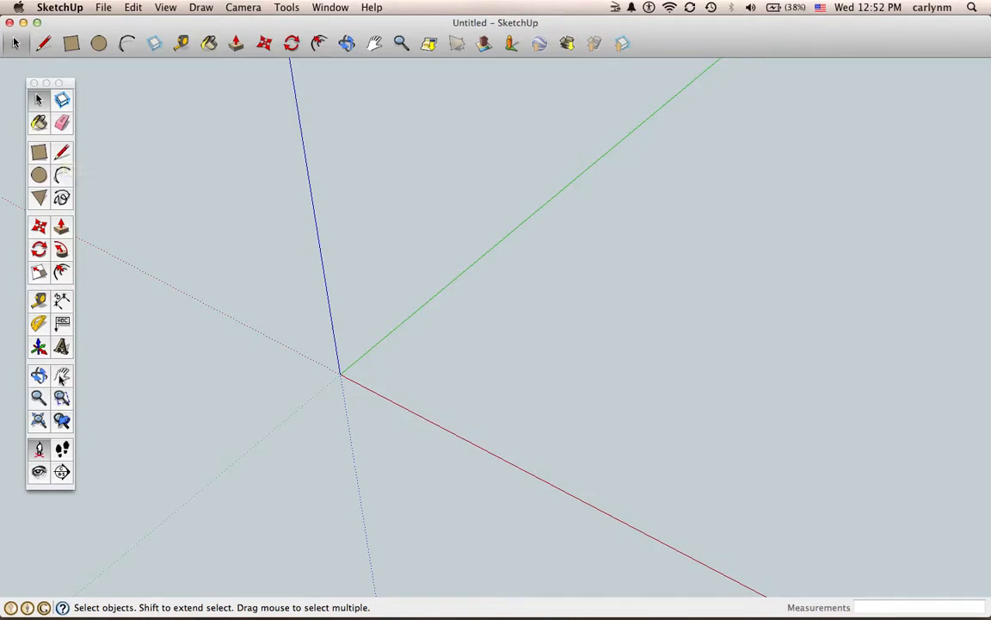
{"action": "mouse_move", "coordinate": [62, 375]}
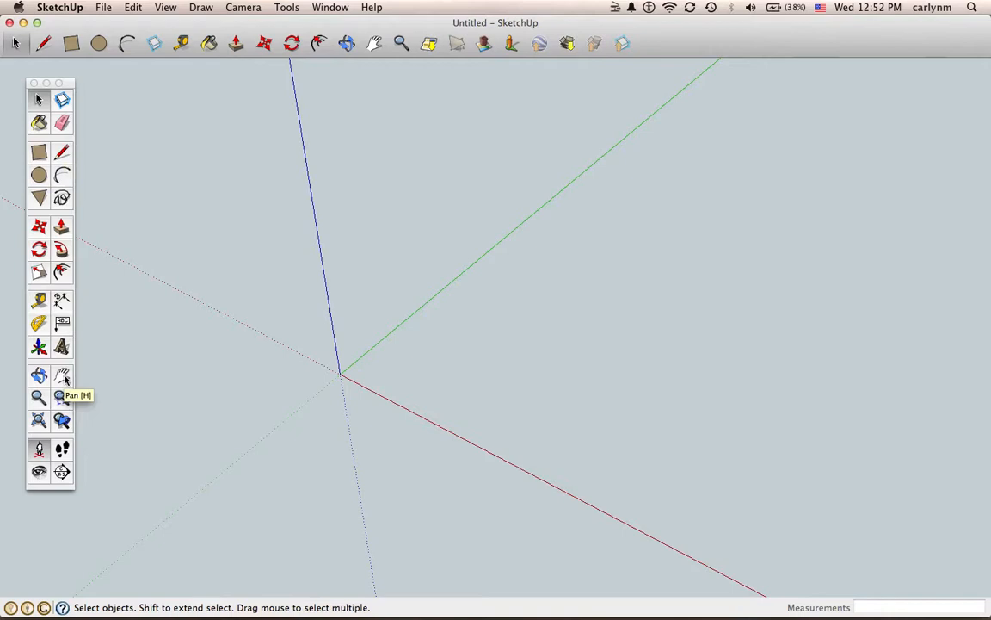
{"action": "mouse_move", "coordinate": [38, 398]}
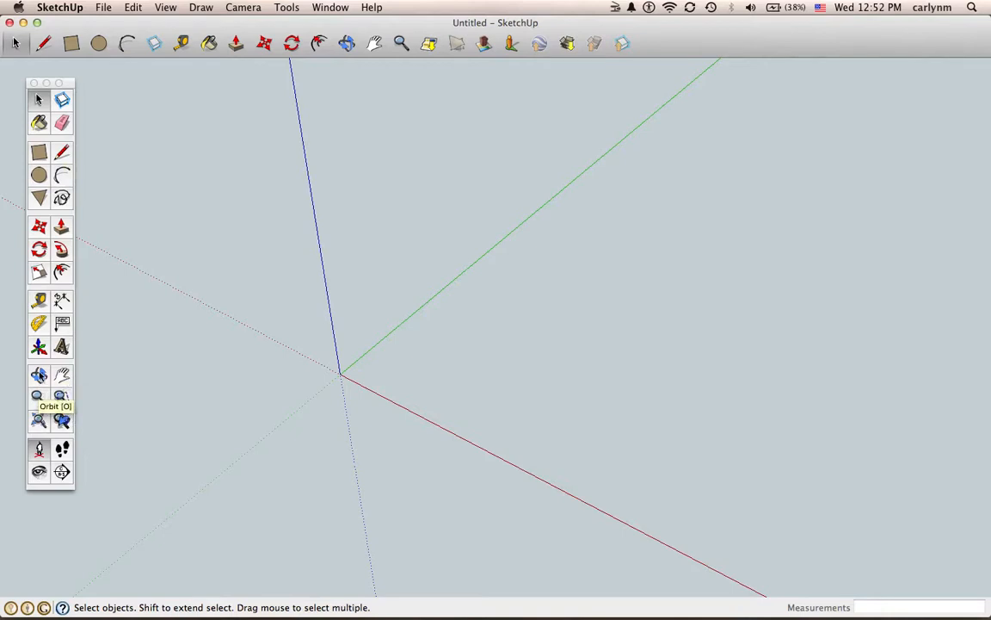
{"action": "mouse_move", "coordinate": [62, 227]}
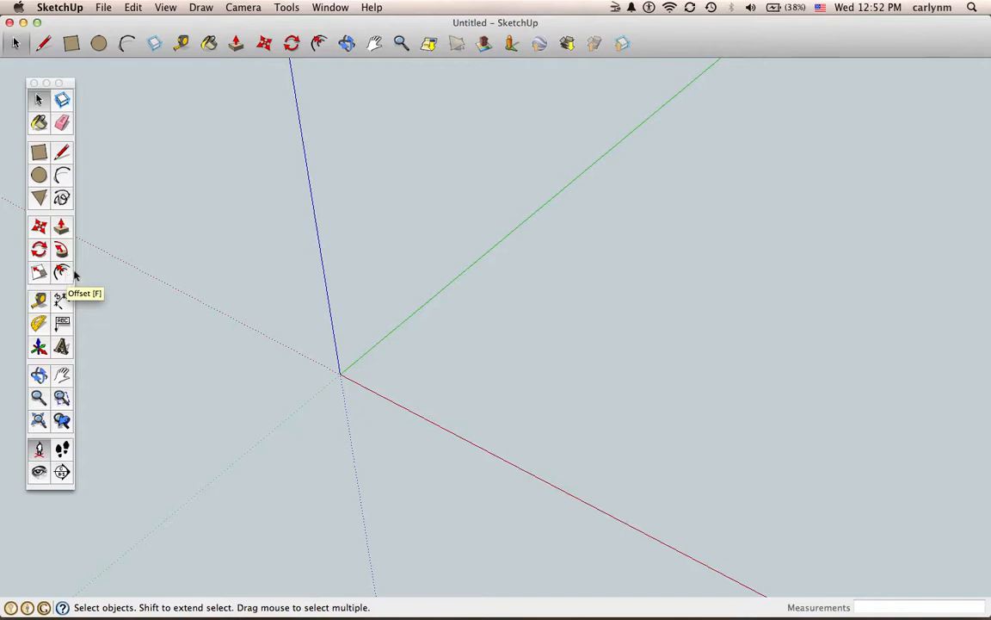
{"action": "mouse_move", "coordinate": [114, 58]}
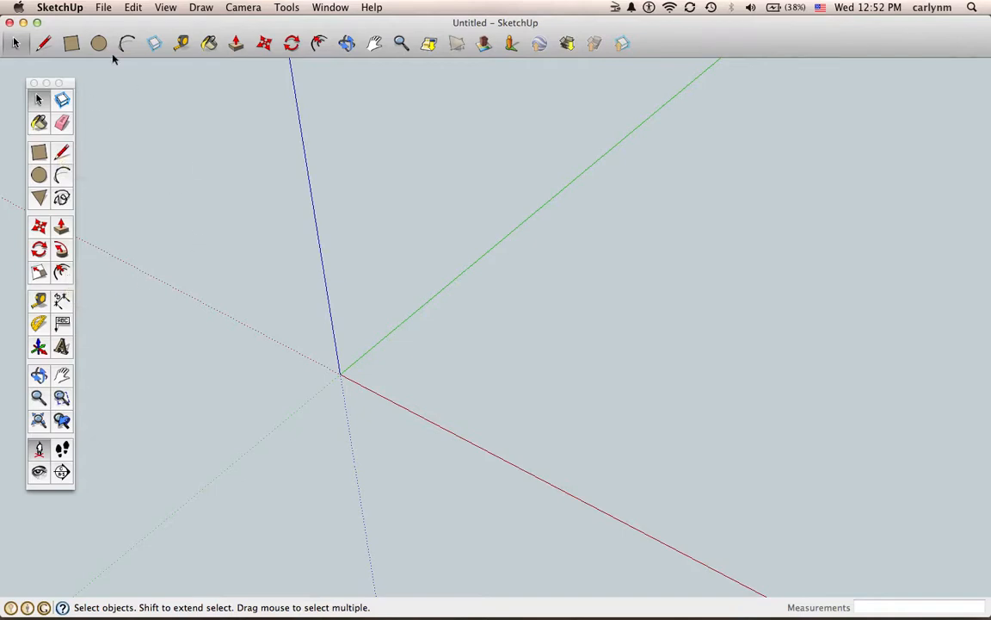
Draw a 27.5 mm radius circle centred on the origin with the Circle tool
{"action": "left_click", "coordinate": [98, 43]}
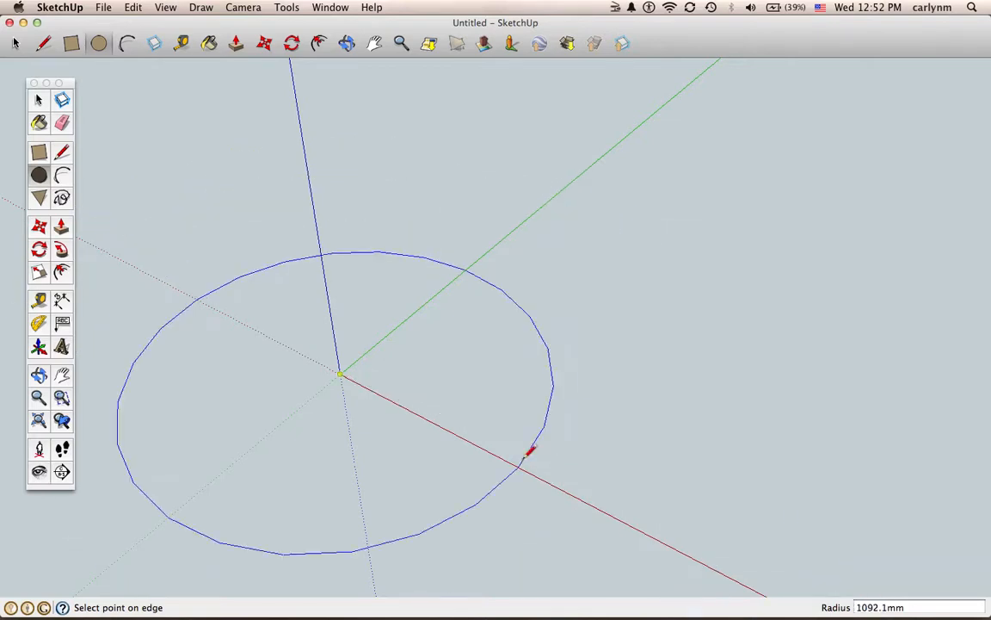
{"action": "mouse_move", "coordinate": [422, 360]}
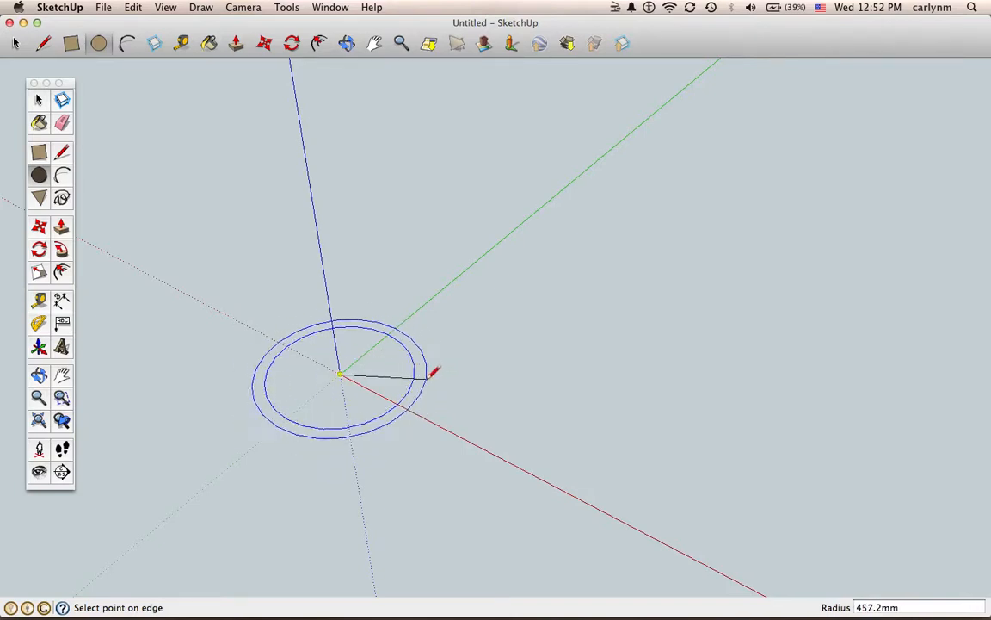
{"action": "mouse_move", "coordinate": [409, 370]}
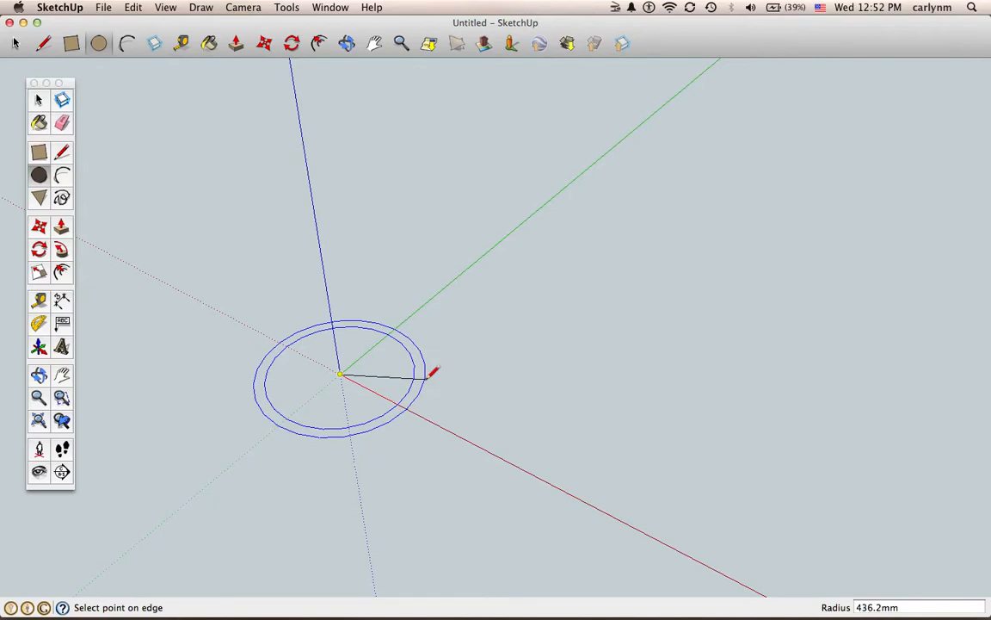
{"action": "type", "text": "27.5mm"}
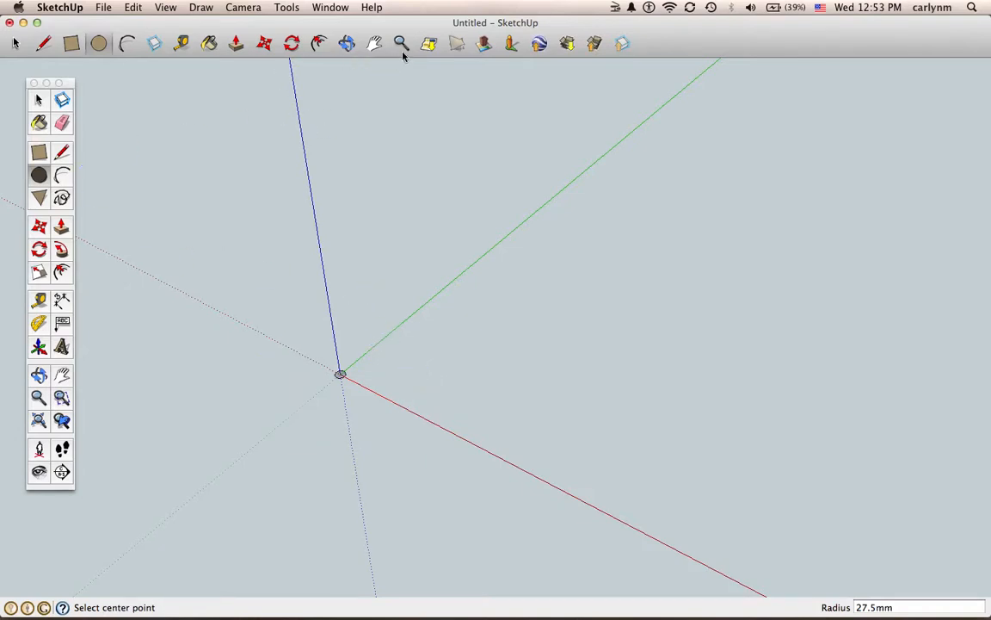
{"action": "left_click", "coordinate": [401, 44]}
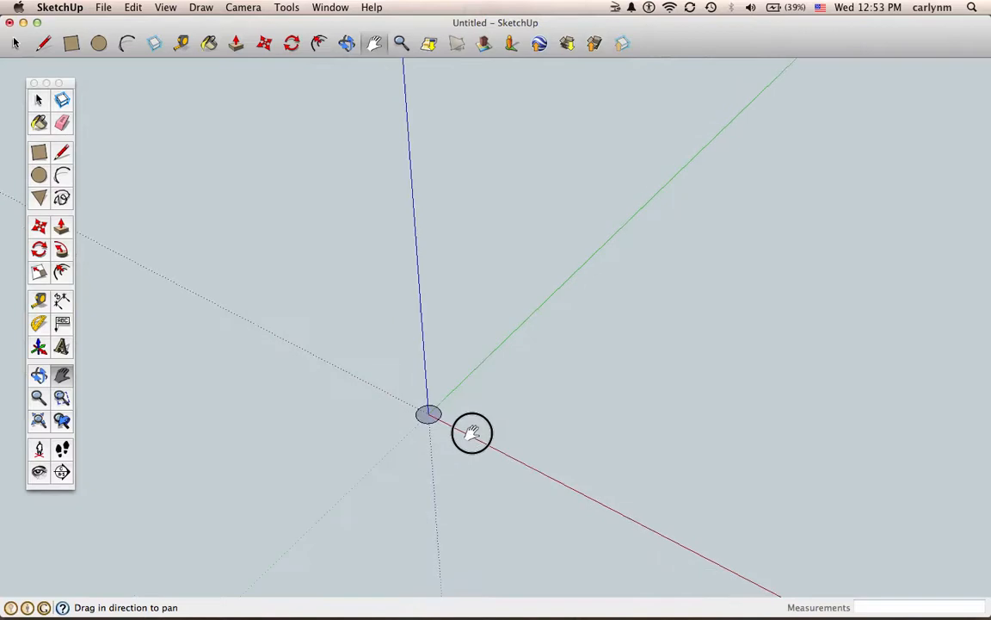
{"action": "left_click", "coordinate": [400, 43]}
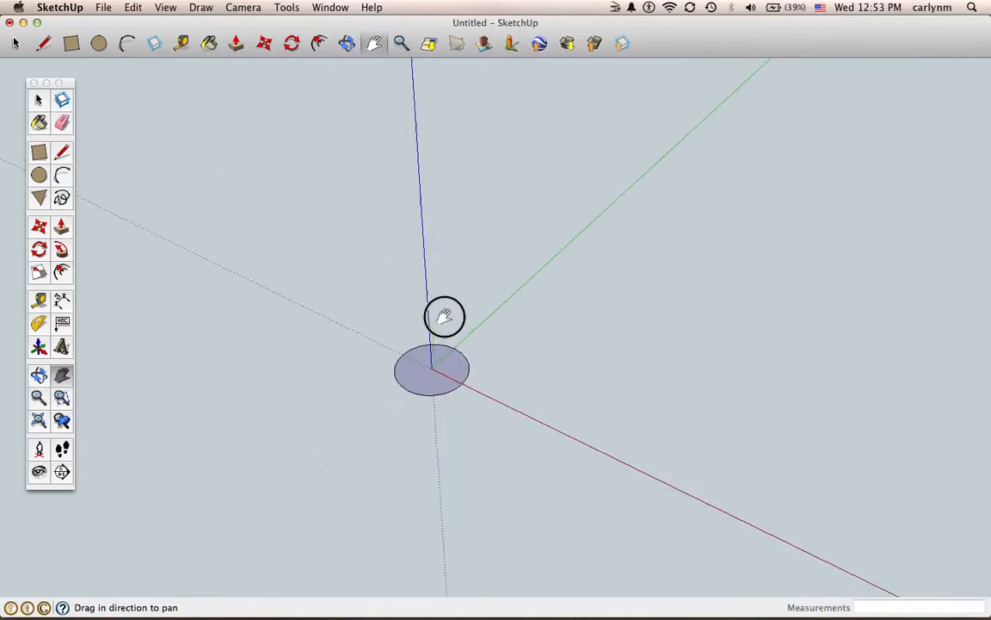
{"action": "left_click", "coordinate": [399, 45]}
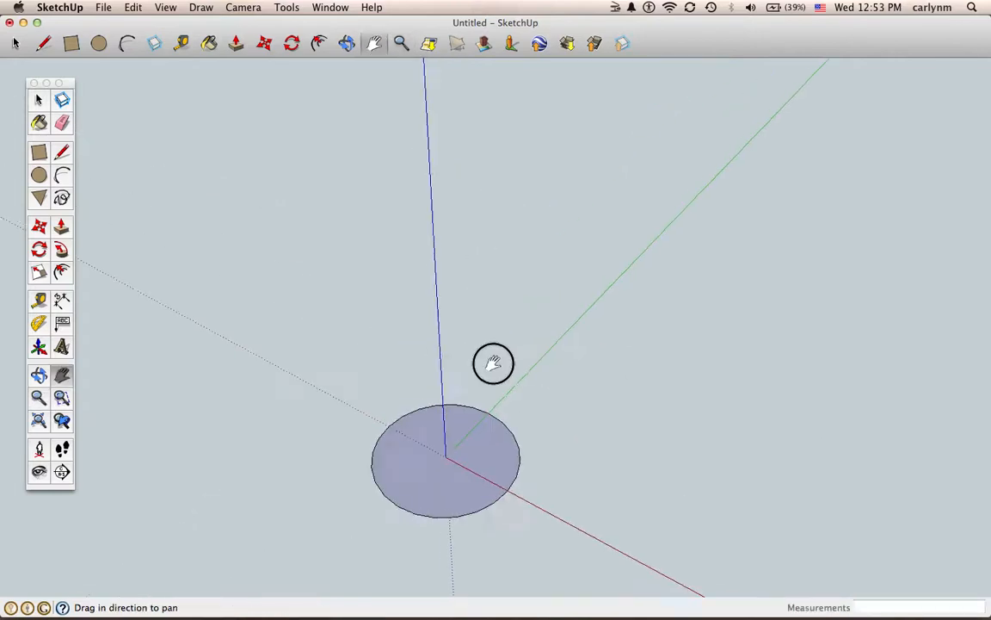
{"action": "left_click_drag", "start_coordinate": [493, 361], "coordinate": [537, 351]}
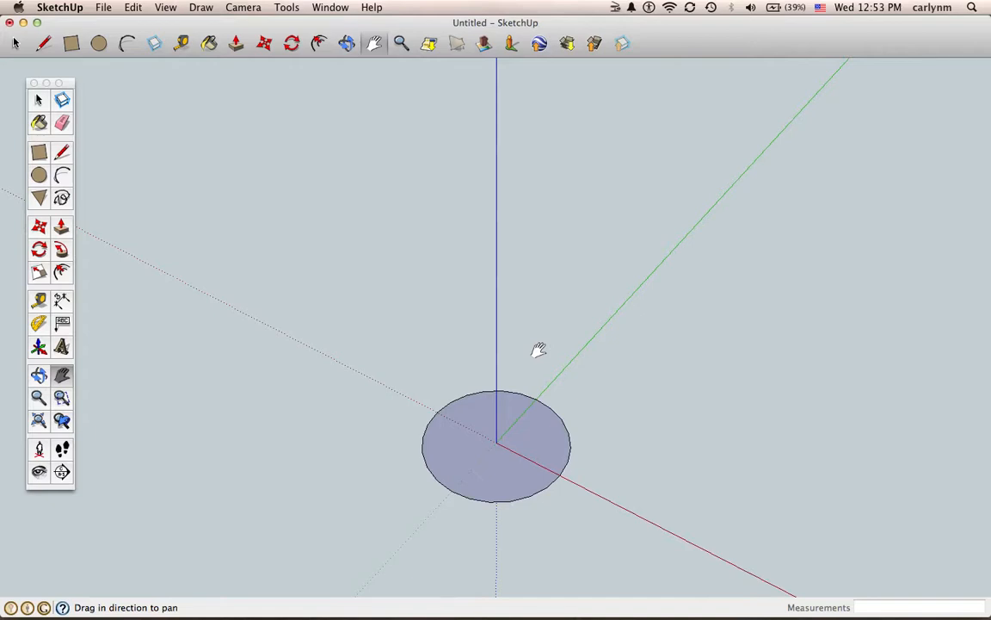
{"action": "mouse_move", "coordinate": [72, 227]}
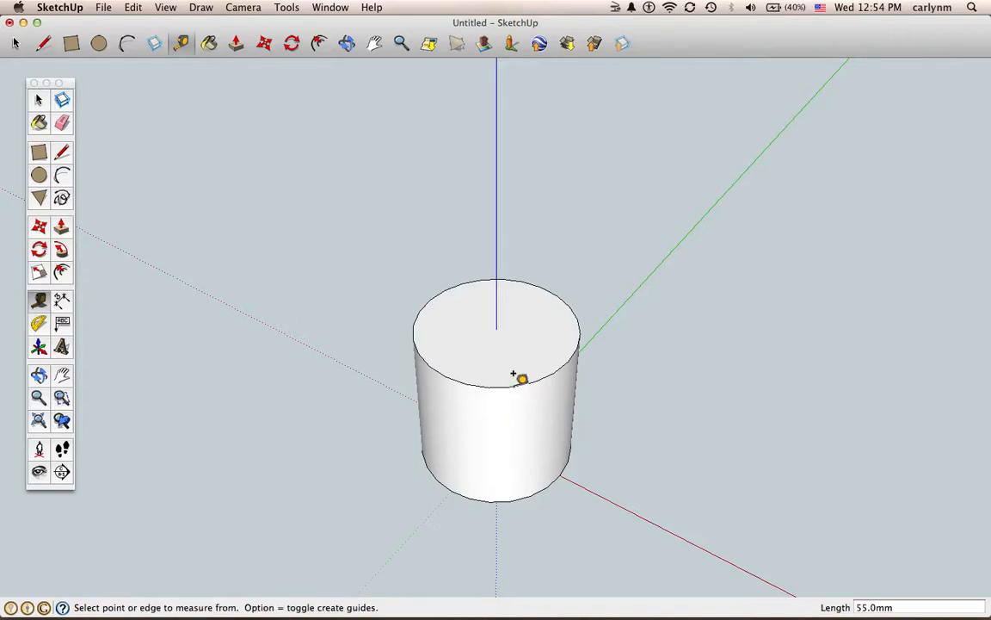
{"action": "mouse_move", "coordinate": [364, 333]}
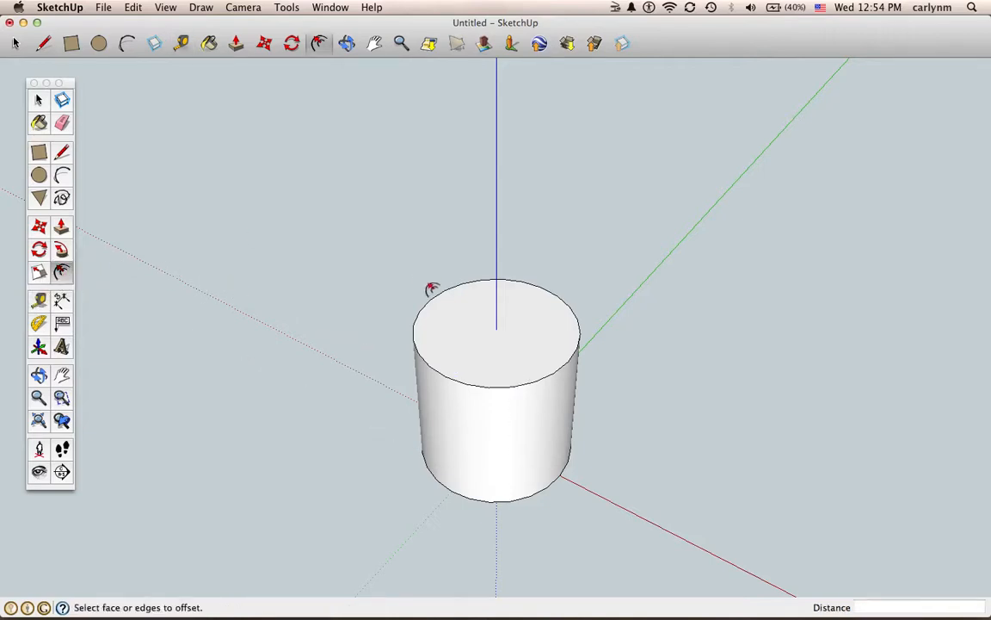
Offset the top rim inward 2.5 mm and push the inner face down 52 mm
{"action": "left_click", "coordinate": [434, 296]}
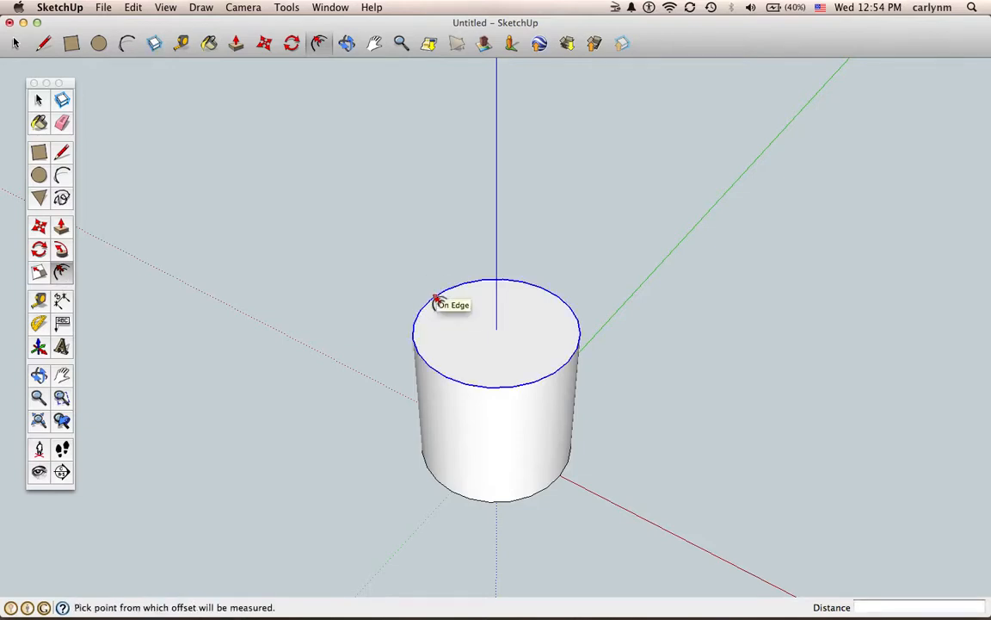
{"action": "left_click", "coordinate": [438, 299]}
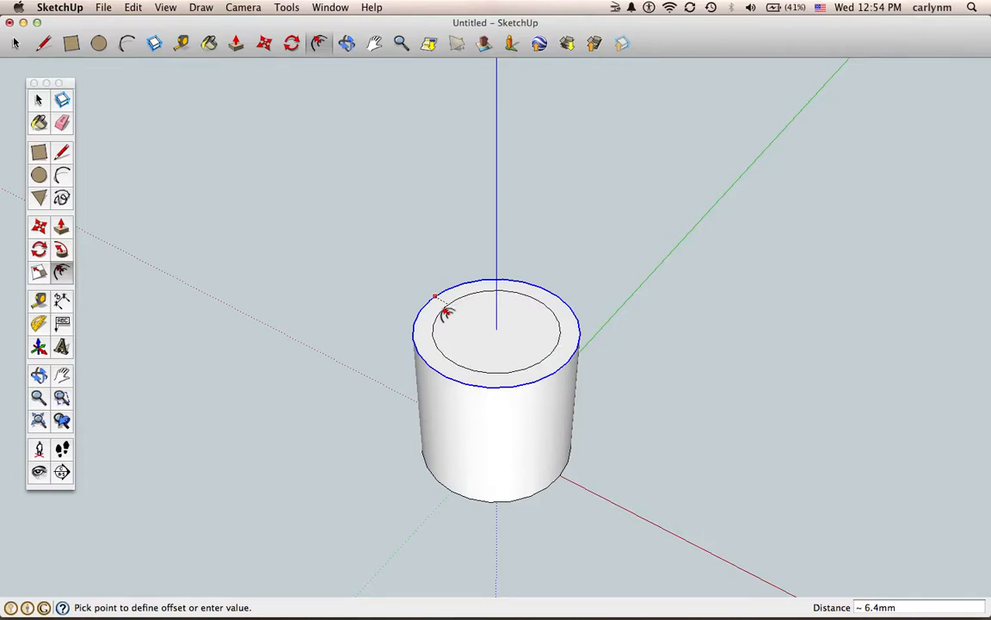
{"action": "type", "text": "2.5"}
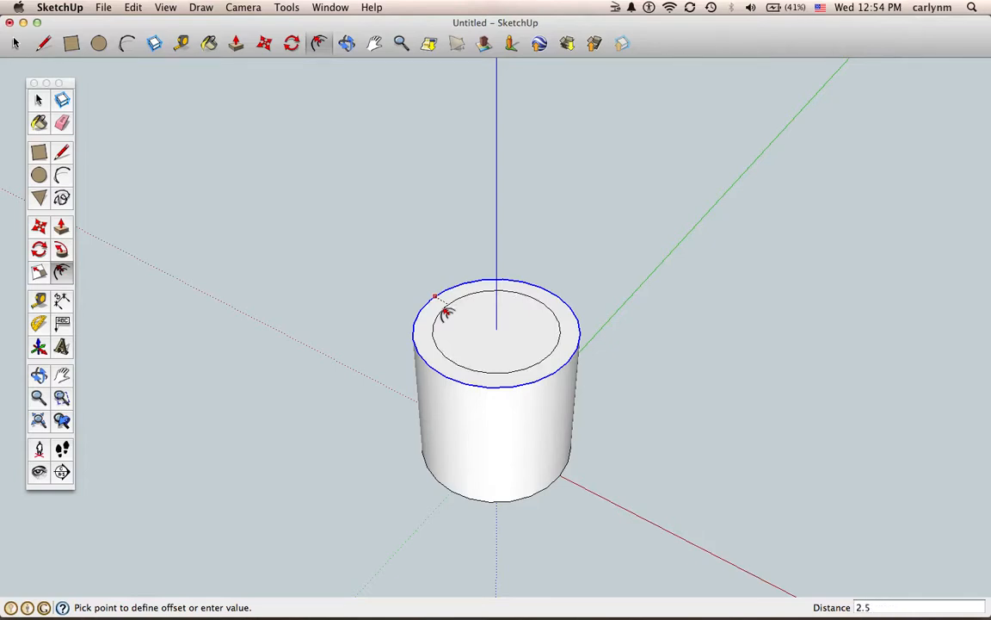
{"action": "type", "text": "mm"}
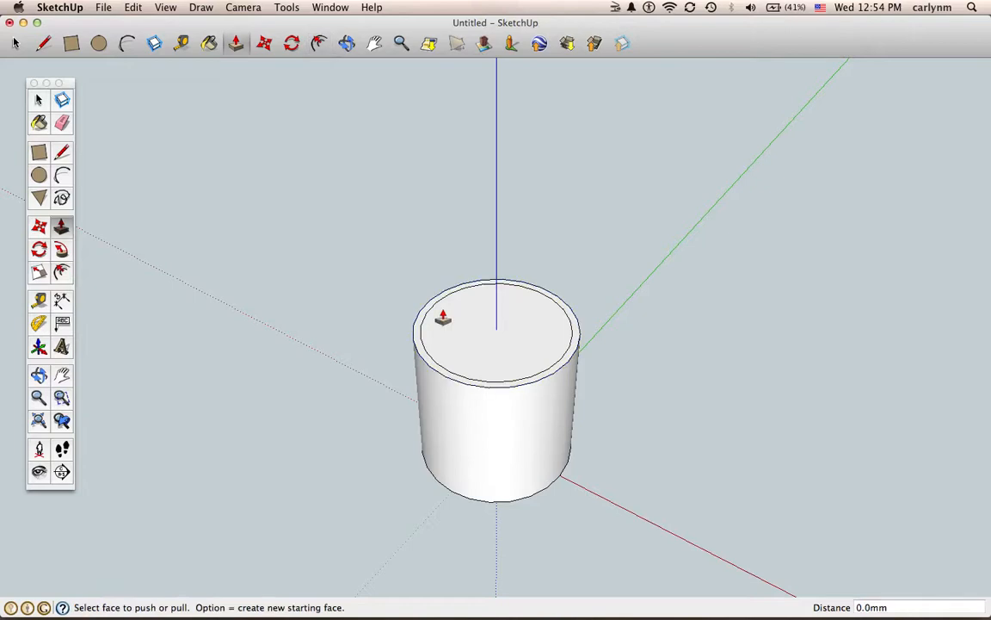
{"action": "left_click_drag", "start_coordinate": [444, 316], "coordinate": [454, 360]}
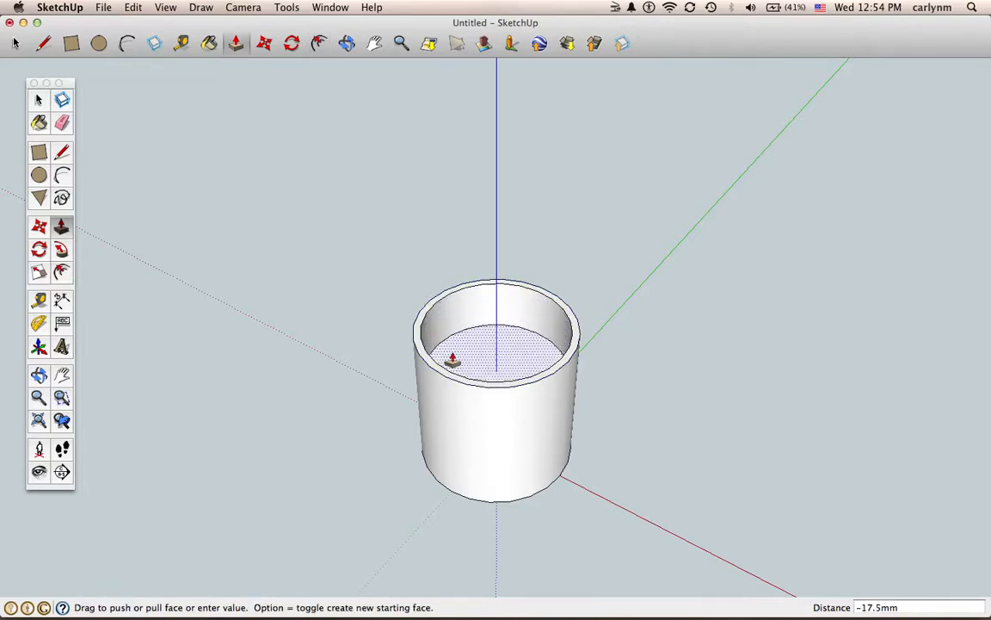
{"action": "left_click_drag", "start_coordinate": [454, 361], "coordinate": [454, 365]}
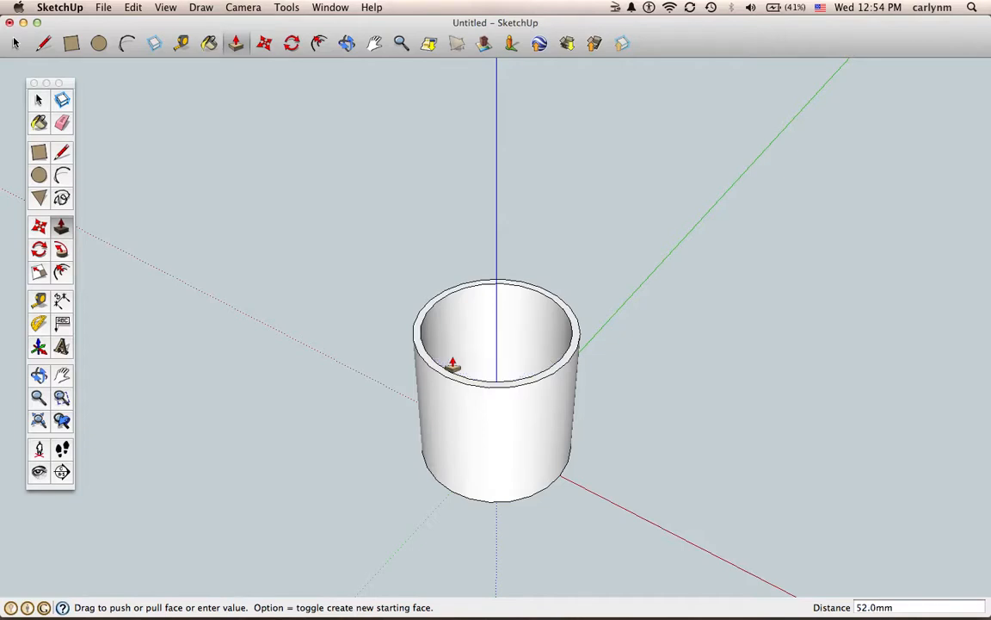
From Top view, offset the floor's inner edge 22 mm inward to a small centre circle
{"action": "left_click", "coordinate": [346, 43]}
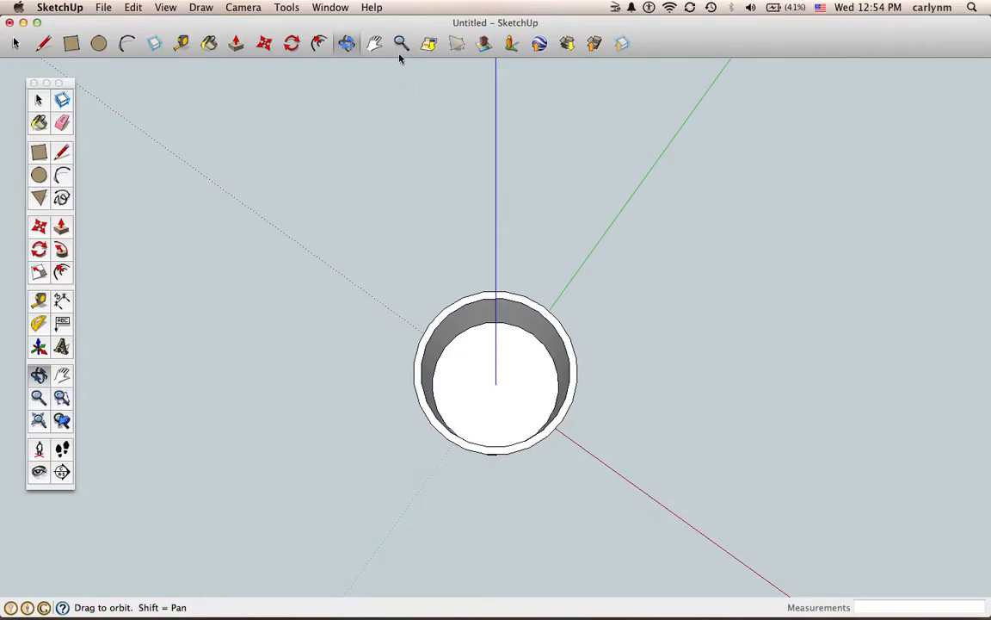
{"action": "left_click", "coordinate": [400, 43]}
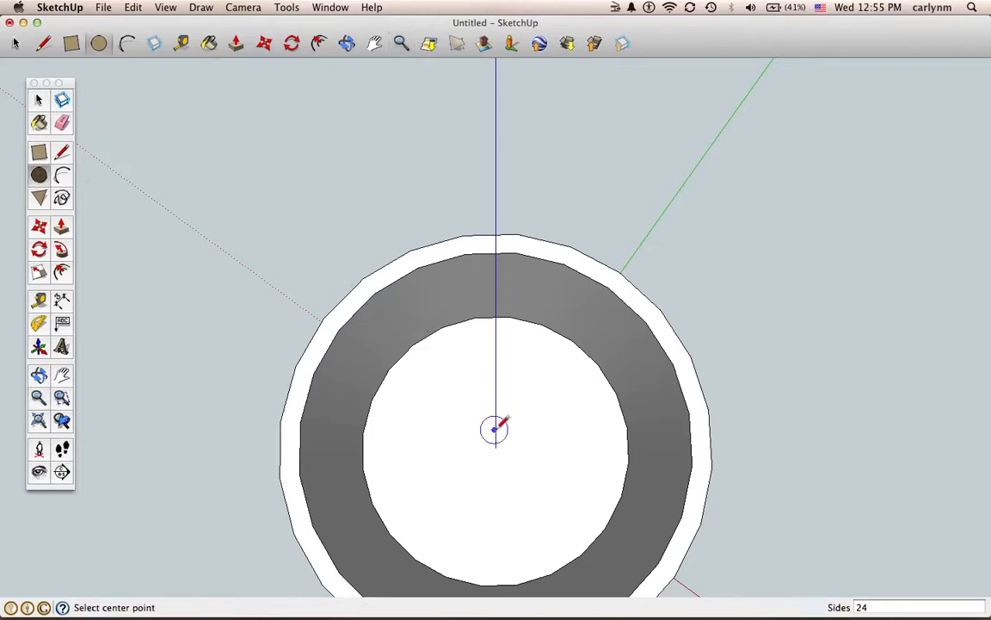
{"action": "mouse_move", "coordinate": [499, 444]}
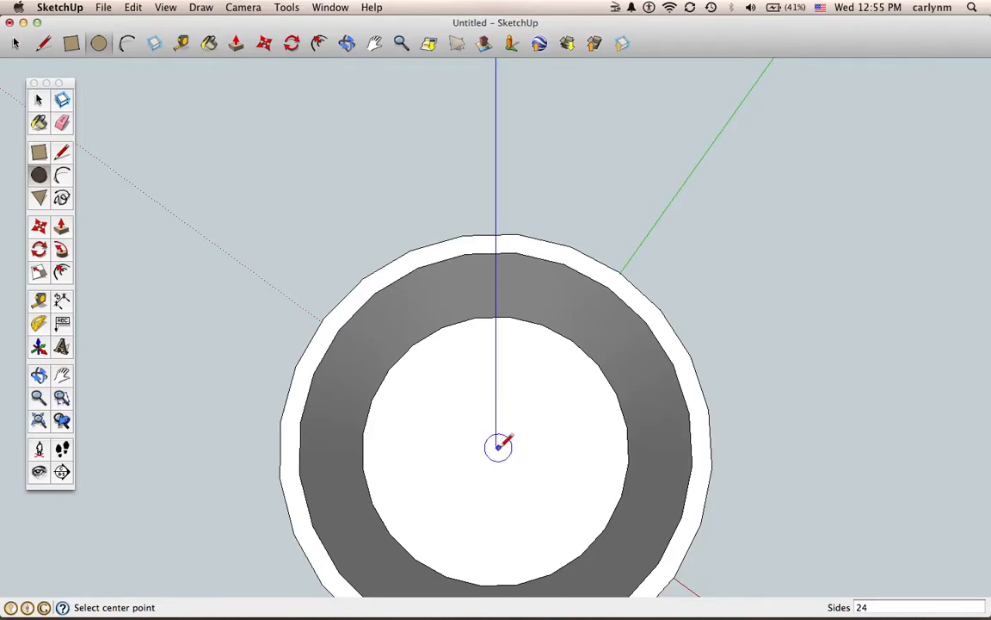
{"action": "mouse_move", "coordinate": [499, 448]}
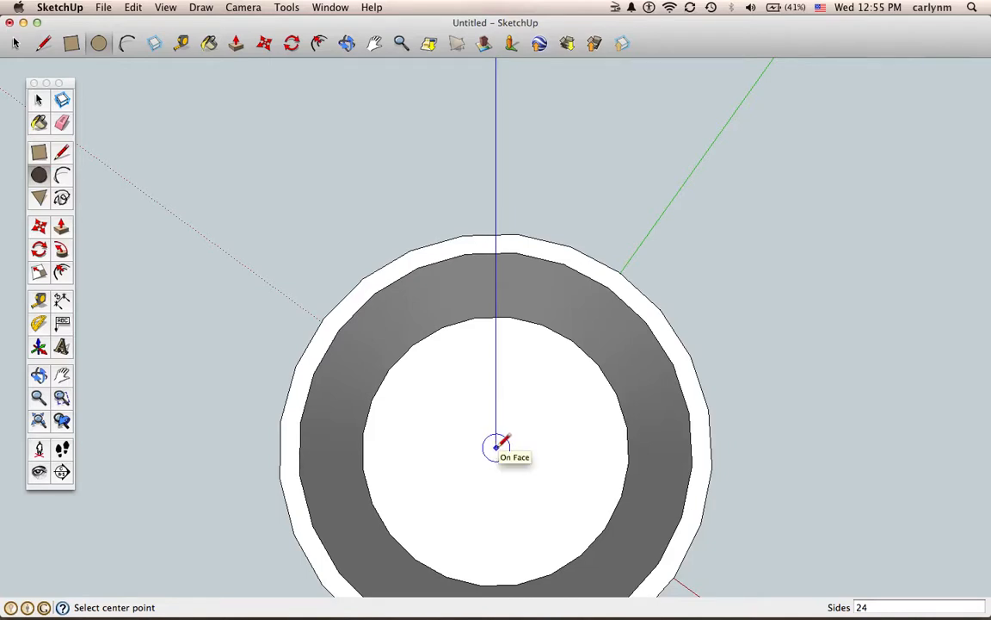
{"action": "mouse_move", "coordinate": [75, 234]}
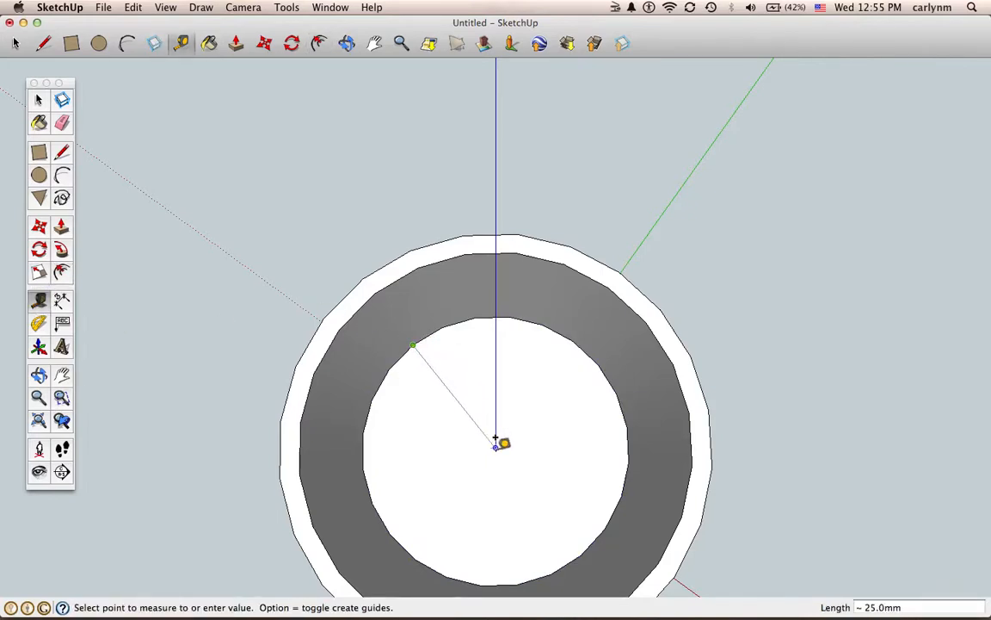
{"action": "mouse_move", "coordinate": [485, 430]}
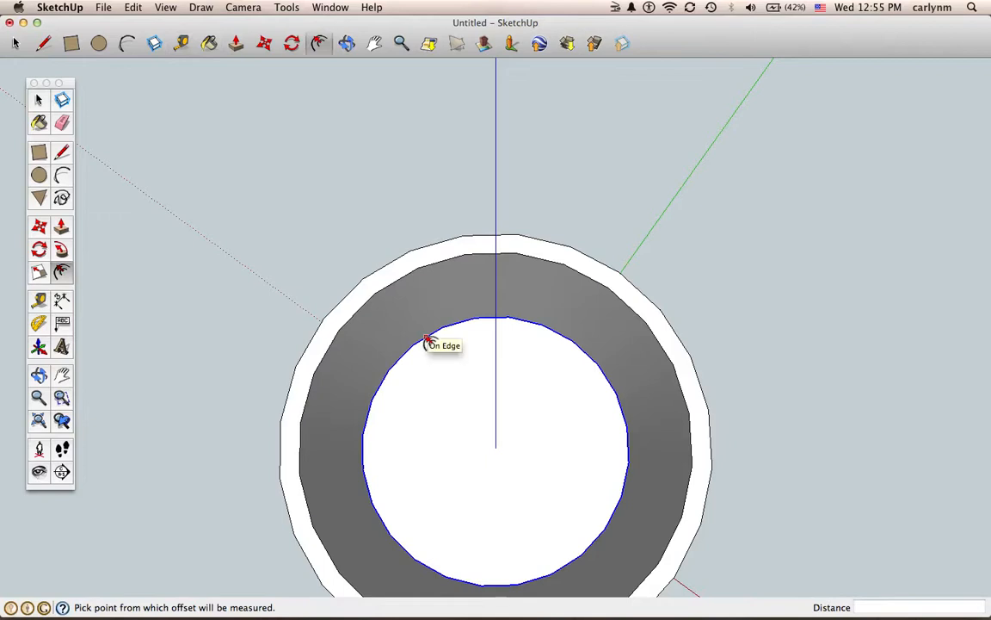
{"action": "left_click", "coordinate": [426, 340]}
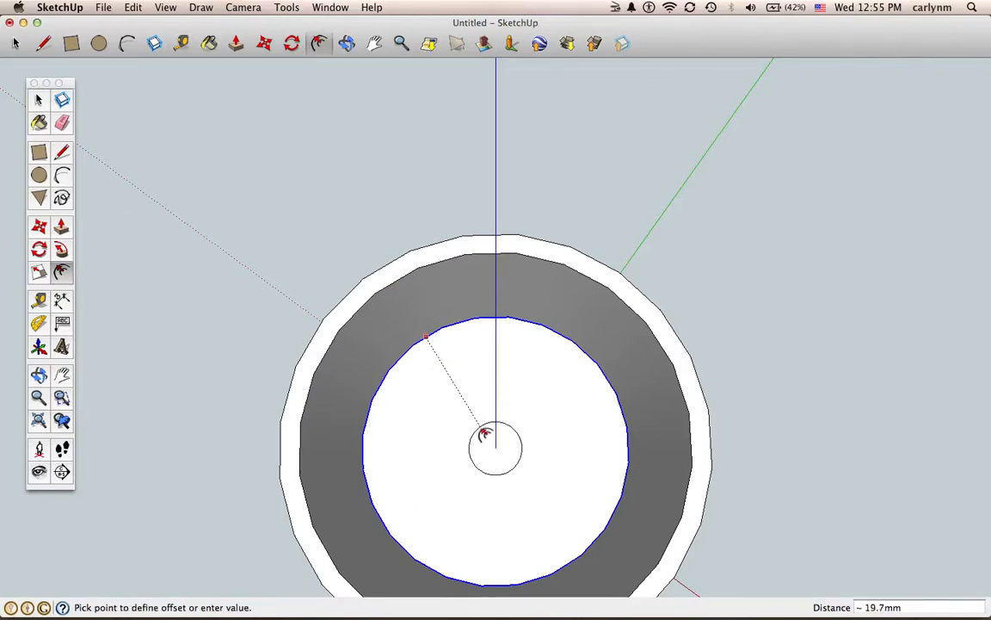
{"action": "mouse_move", "coordinate": [496, 444]}
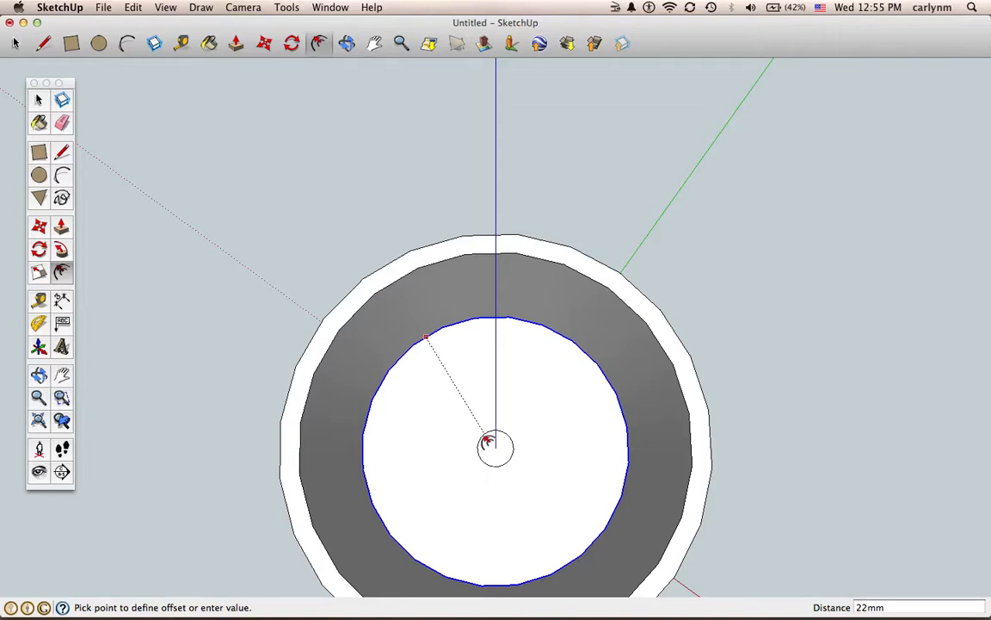
{"action": "left_click", "coordinate": [495, 447]}
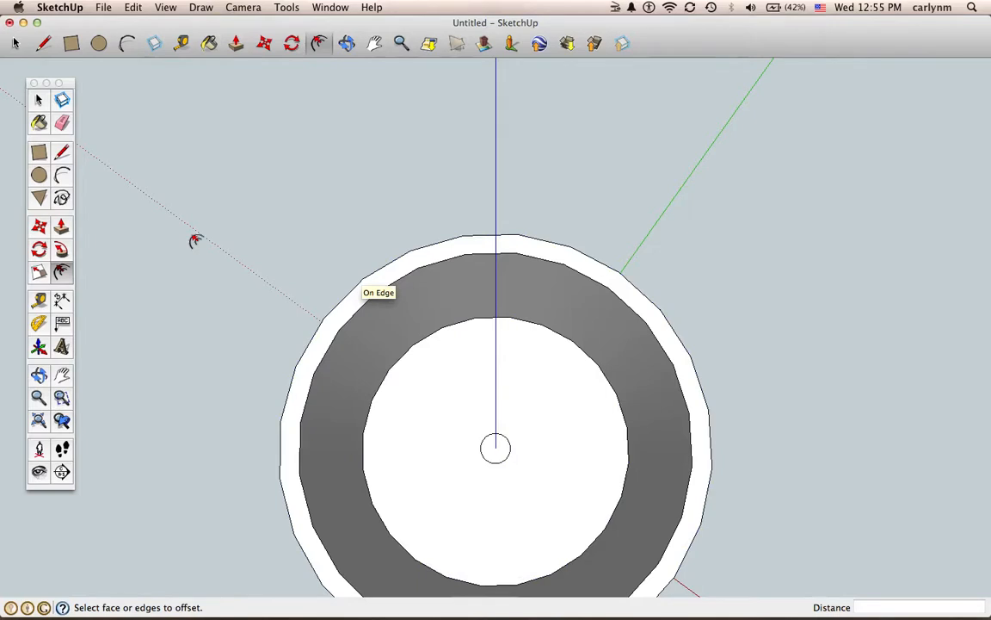
{"action": "mouse_move", "coordinate": [144, 233]}
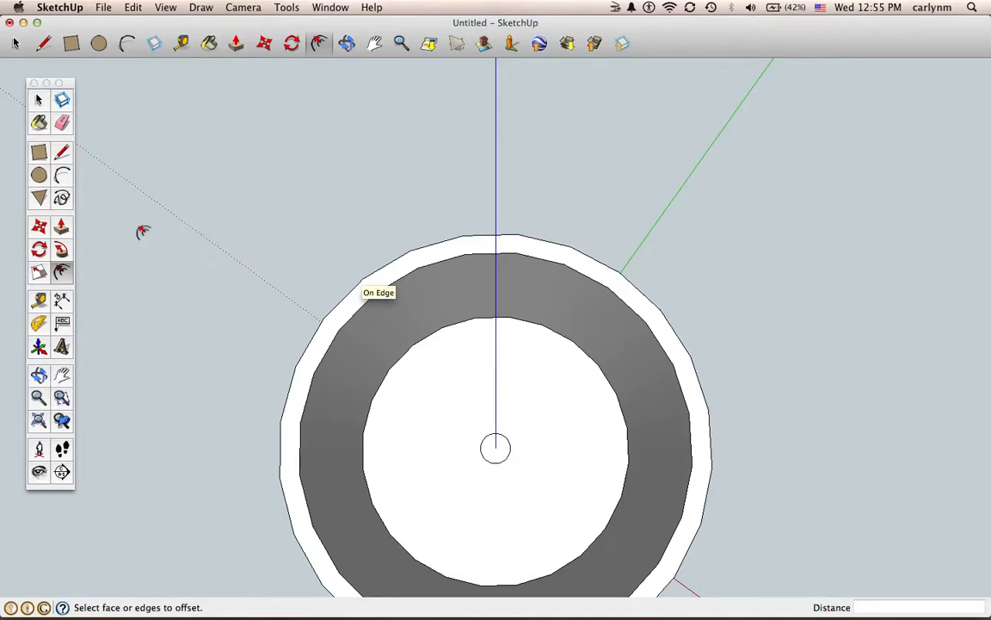
{"action": "mouse_move", "coordinate": [308, 313]}
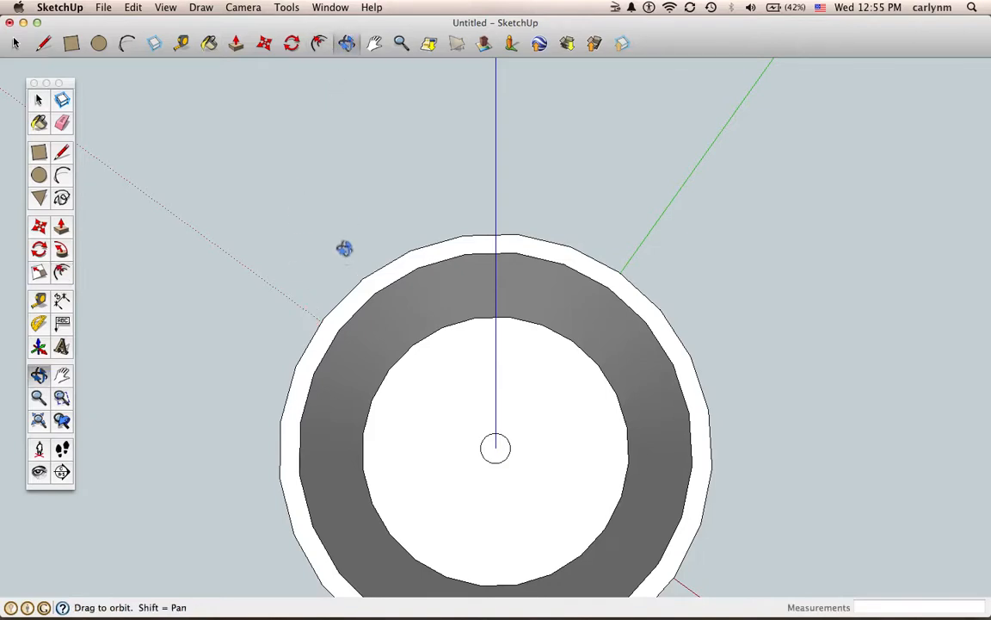
Push the small centre circle down through the 3 mm floor to form a drainage hole
{"action": "left_click_drag", "start_coordinate": [344, 248], "coordinate": [344, 169]}
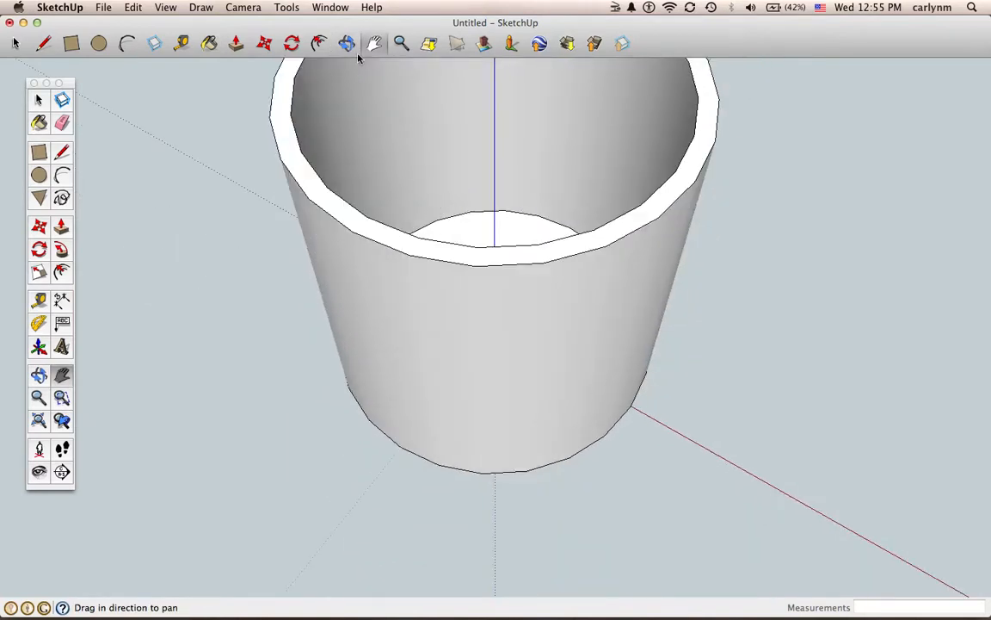
{"action": "left_click", "coordinate": [346, 43]}
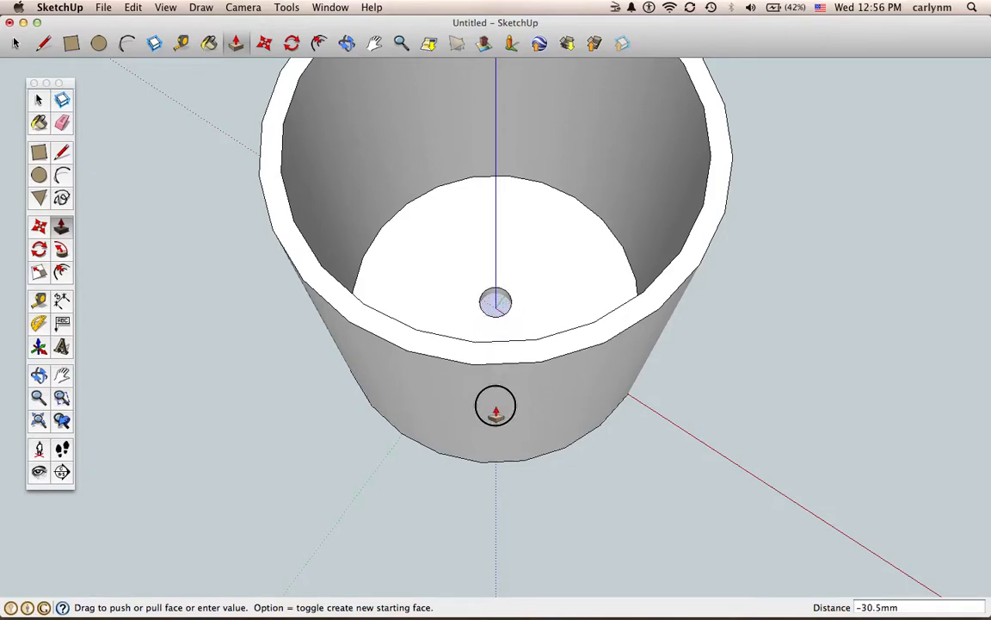
{"action": "left_click_drag", "start_coordinate": [496, 406], "coordinate": [499, 501]}
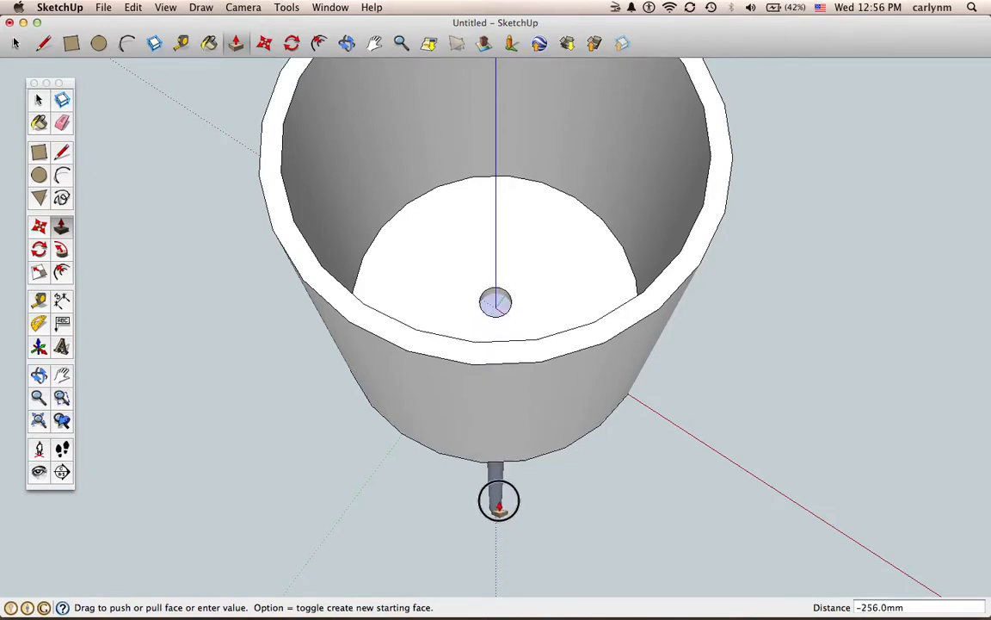
{"action": "left_click_drag", "start_coordinate": [499, 499], "coordinate": [502, 544]}
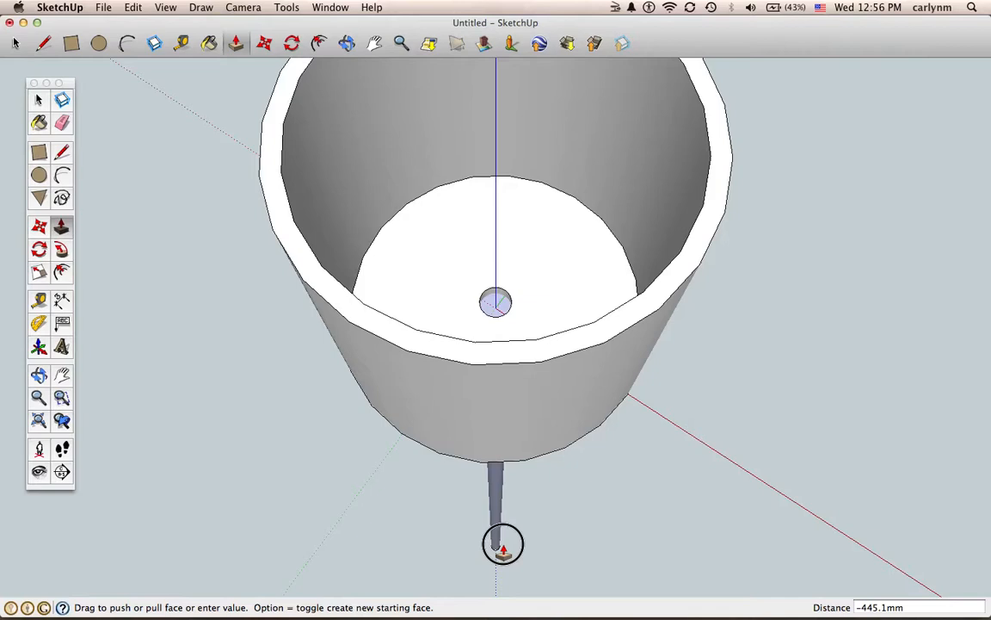
{"action": "left_click_drag", "start_coordinate": [503, 544], "coordinate": [503, 463]}
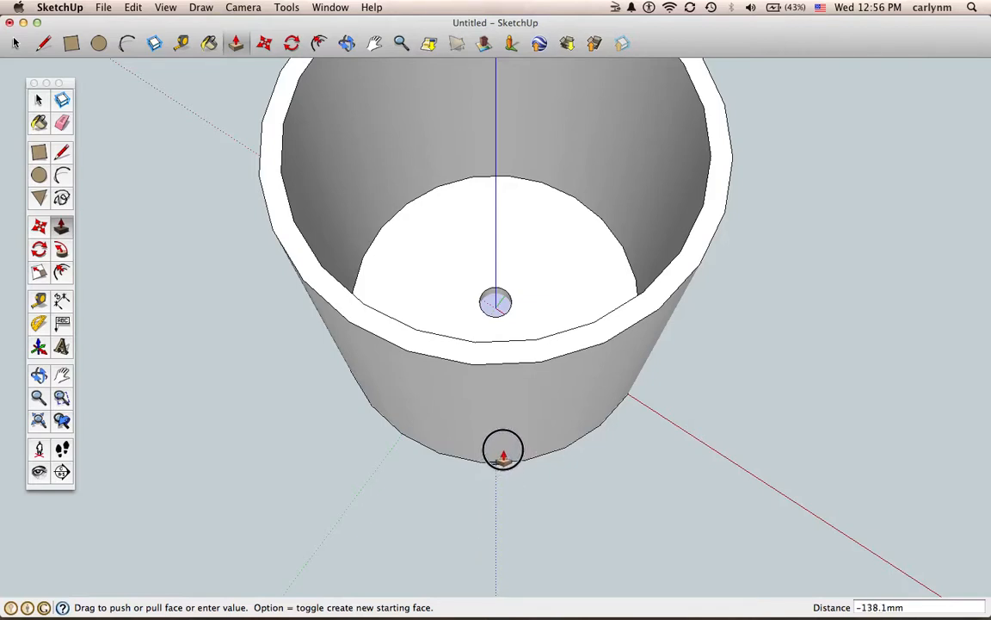
{"action": "mouse_move", "coordinate": [413, 455]}
{"action": "type", "text": "-3"}
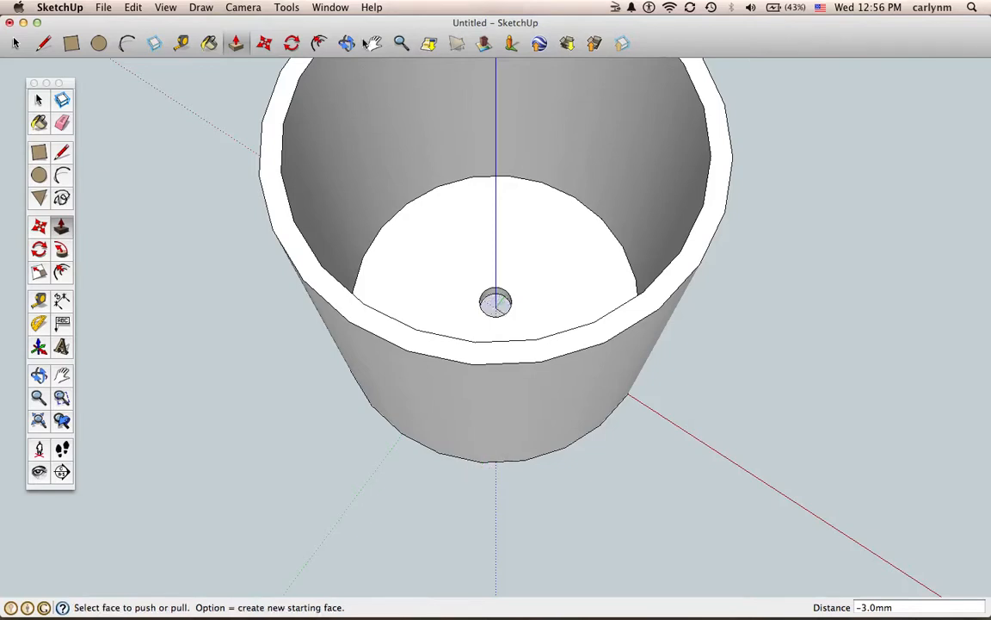
{"action": "left_click", "coordinate": [346, 43]}
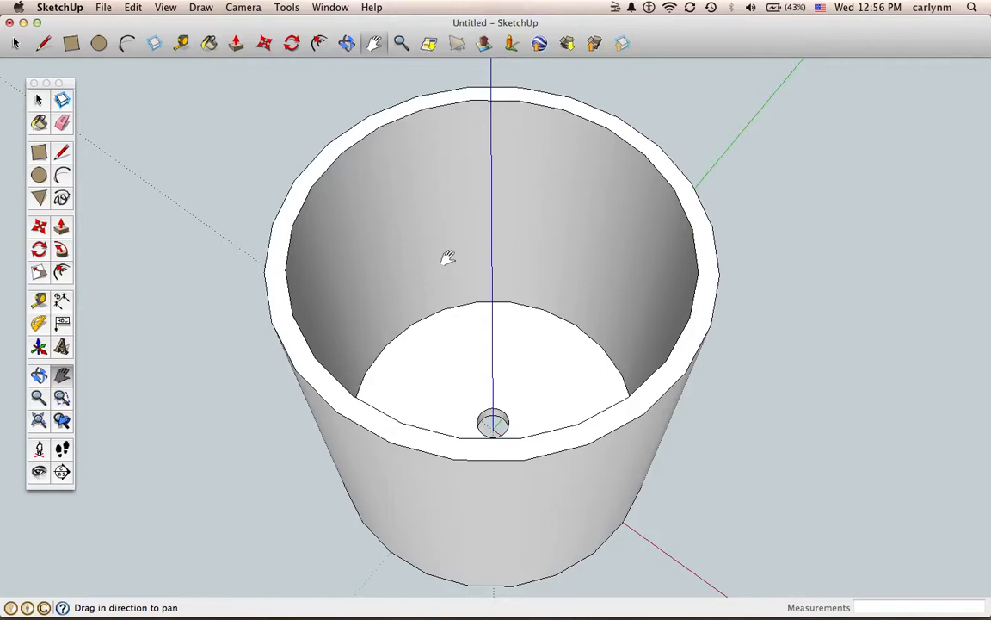
{"action": "mouse_move", "coordinate": [84, 196]}
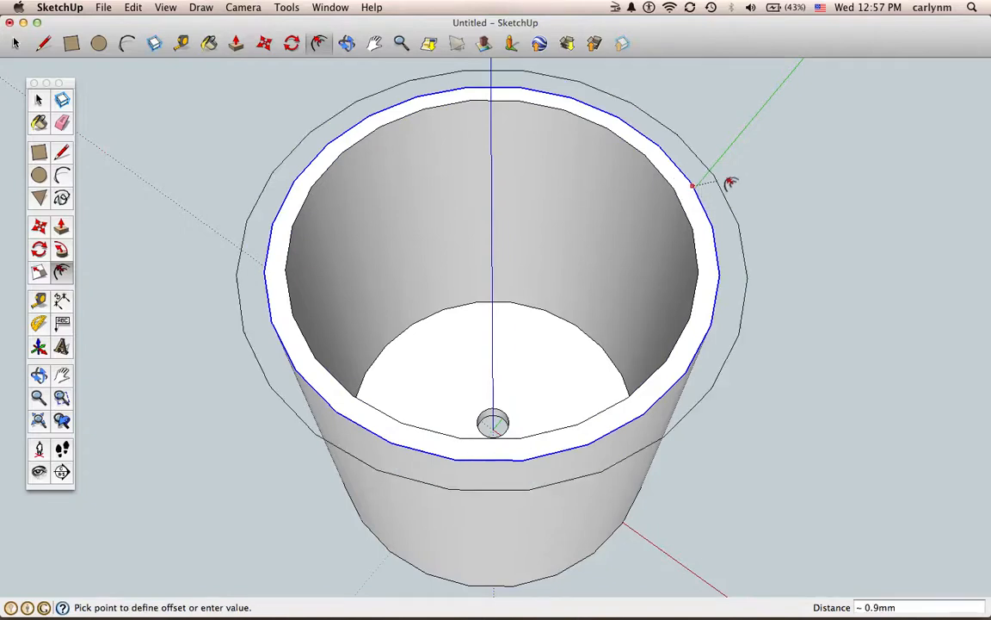
{"action": "mouse_move", "coordinate": [757, 179]}
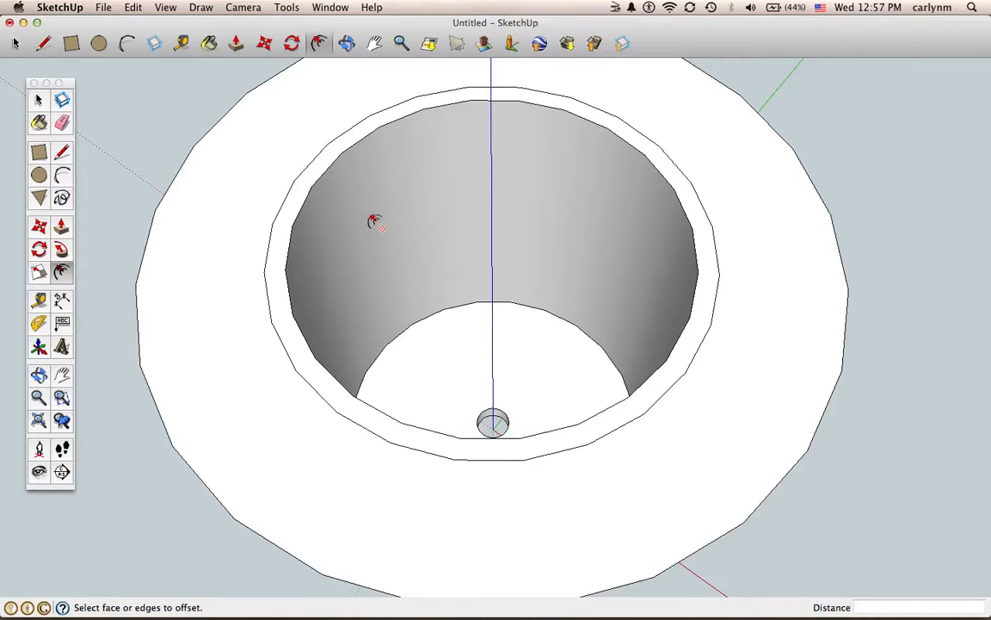
{"action": "mouse_move", "coordinate": [127, 247]}
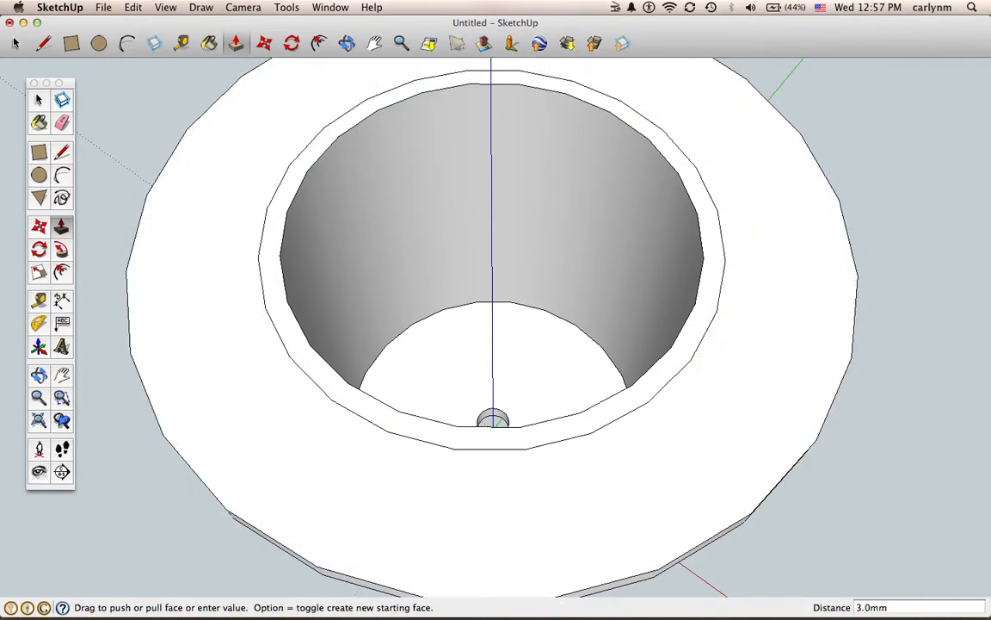
Pull the wide outer brim ring to 3 mm thick
{"action": "left_click", "coordinate": [165, 7]}
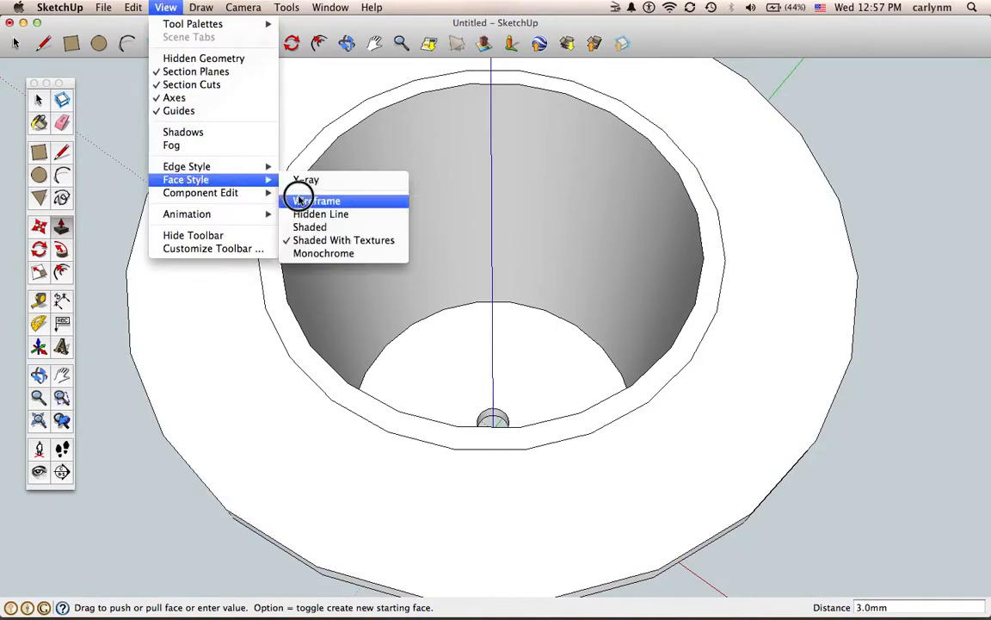
{"action": "mouse_move", "coordinate": [314, 207]}
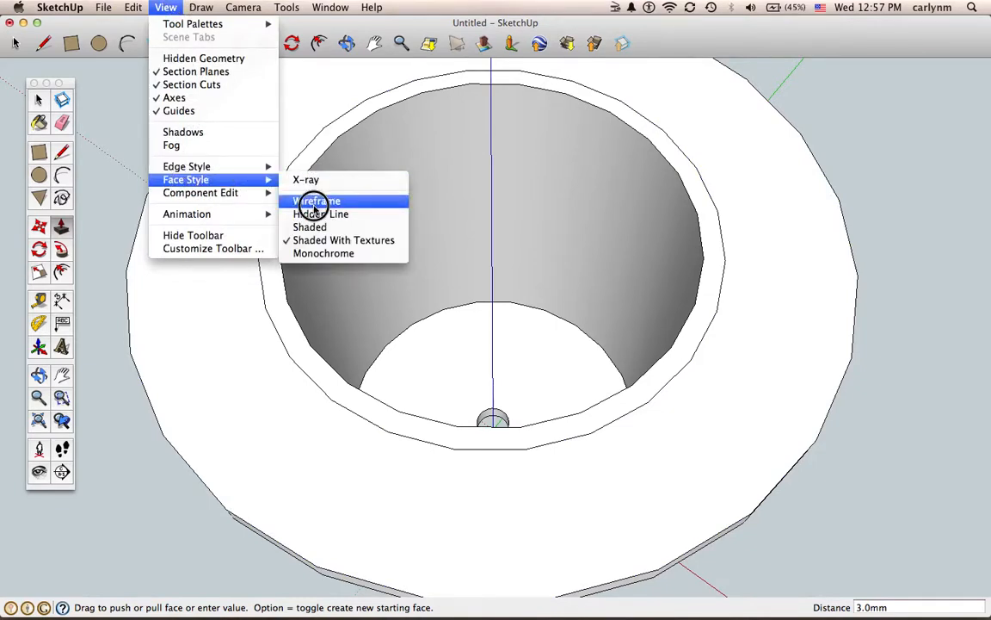
Try Wireframe face style, then return to Shaded With Textures
{"action": "left_click", "coordinate": [317, 200]}
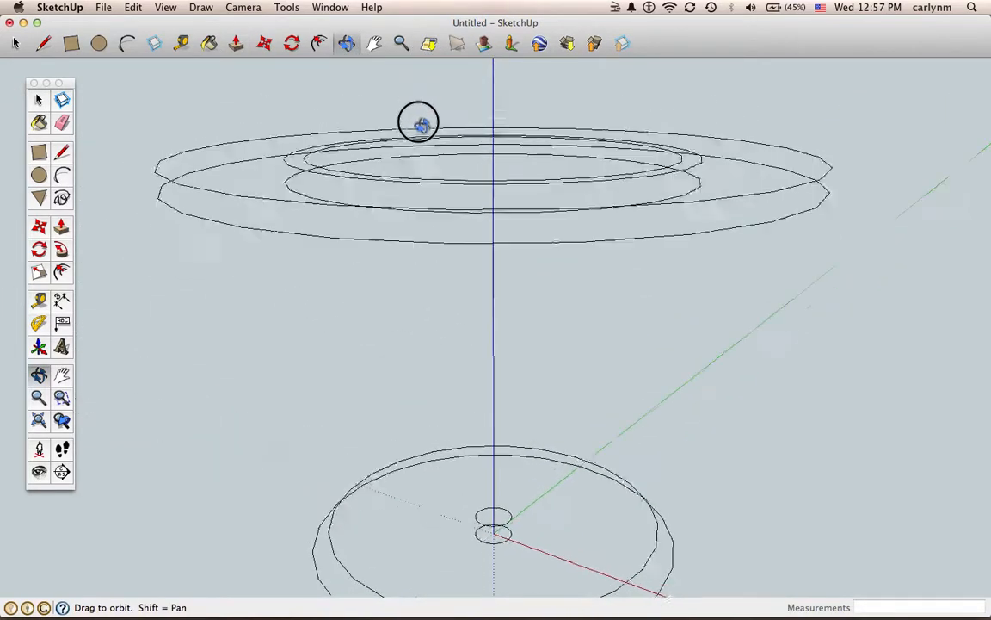
{"action": "left_click", "coordinate": [199, 7]}
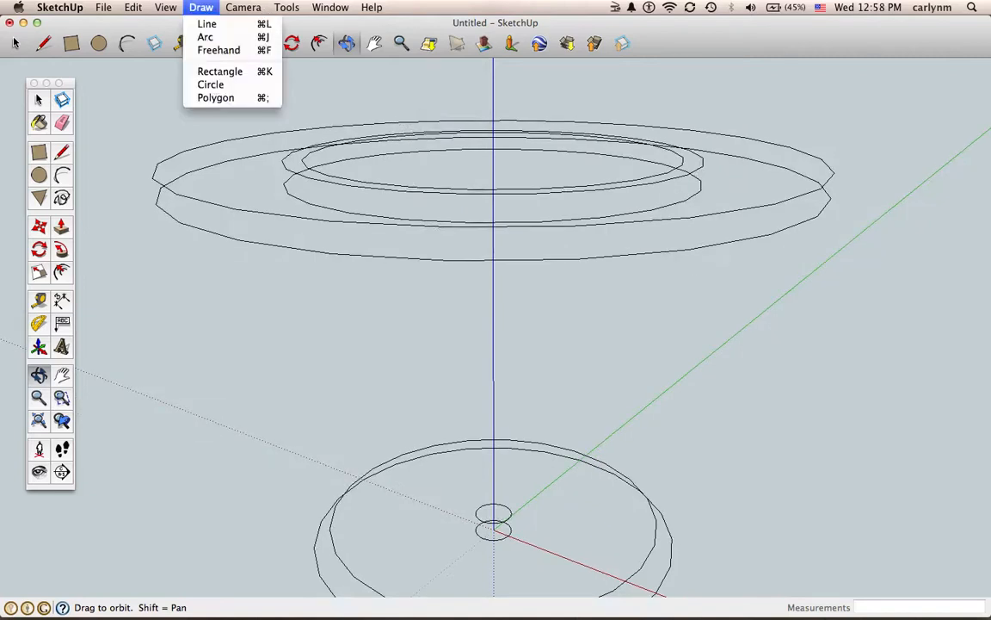
{"action": "left_click", "coordinate": [166, 7]}
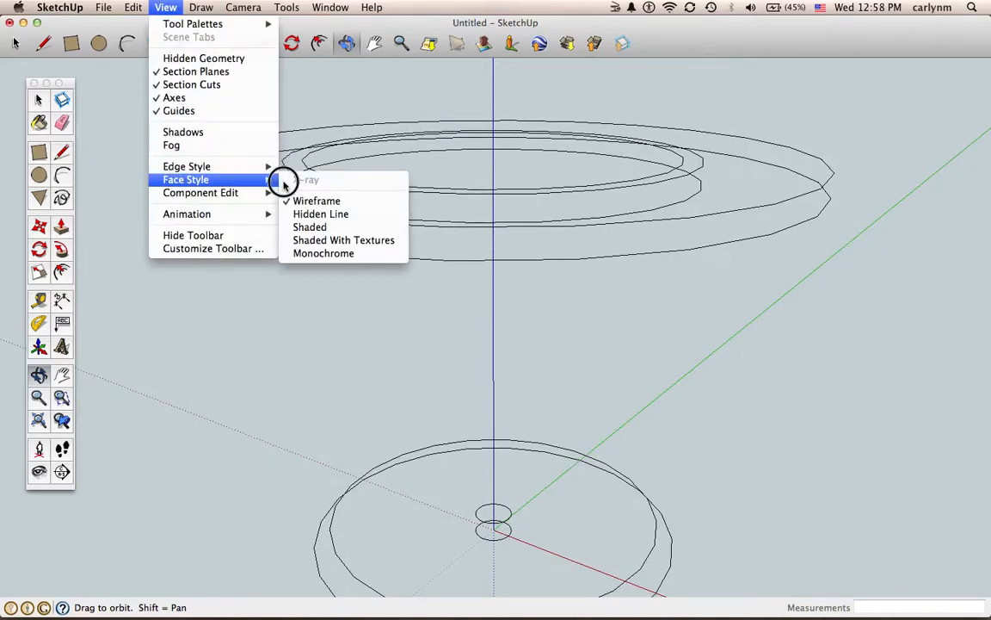
{"action": "mouse_move", "coordinate": [344, 241]}
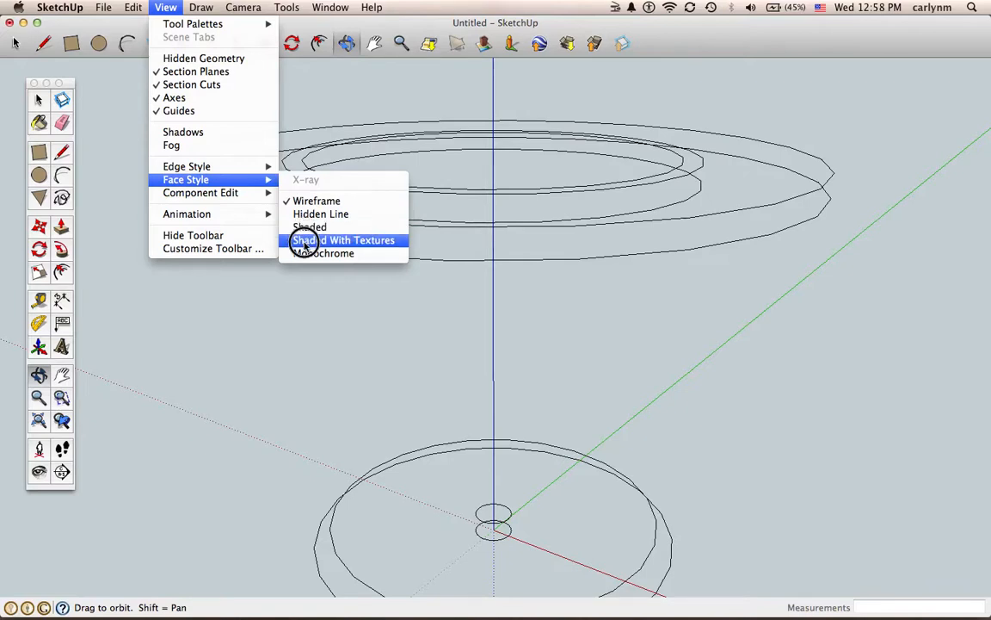
{"action": "left_click", "coordinate": [344, 241]}
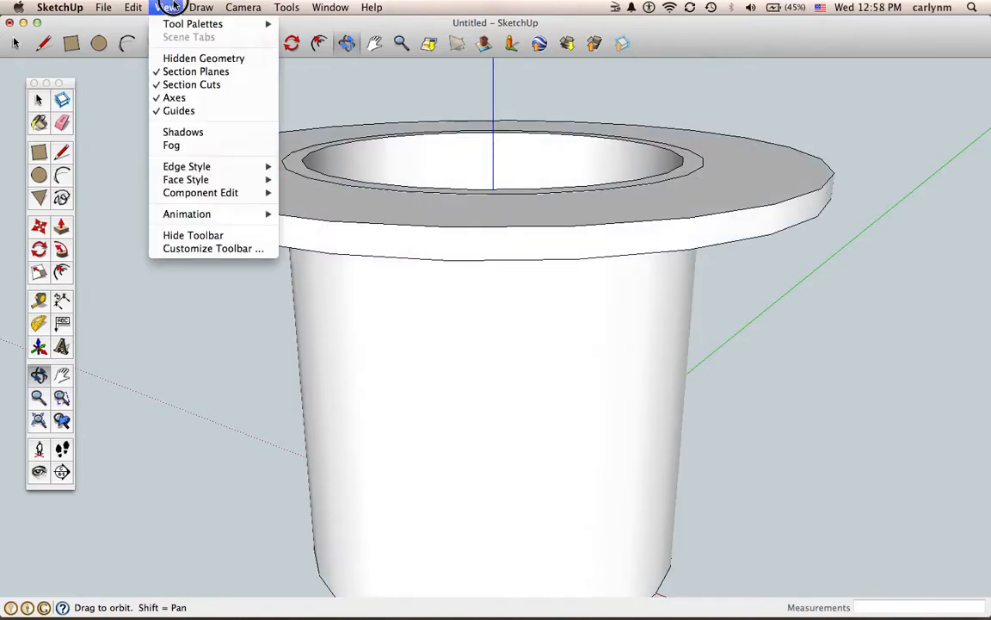
{"action": "mouse_move", "coordinate": [186, 179]}
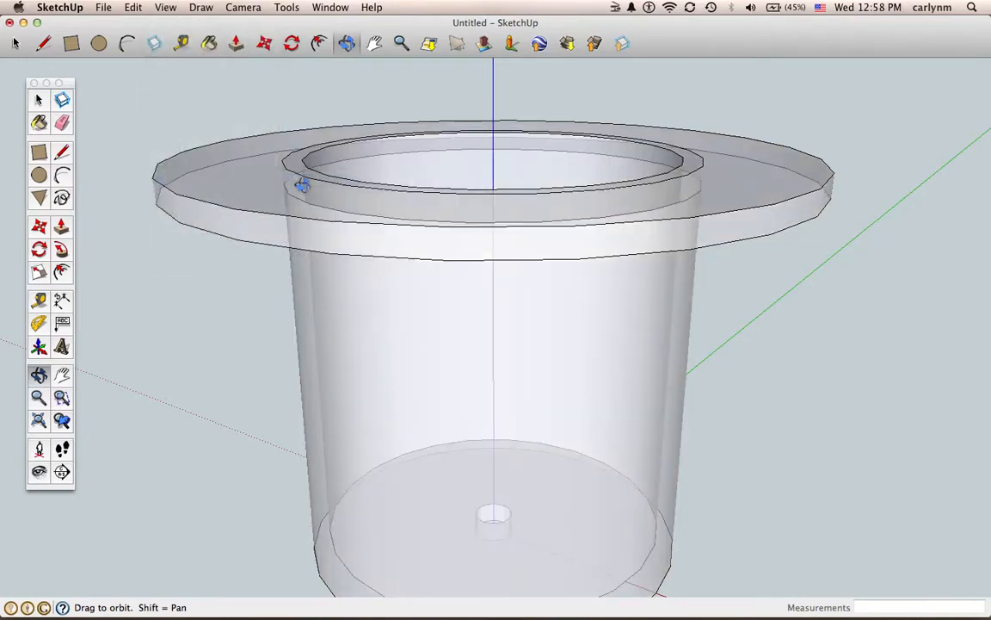
{"action": "mouse_move", "coordinate": [290, 191]}
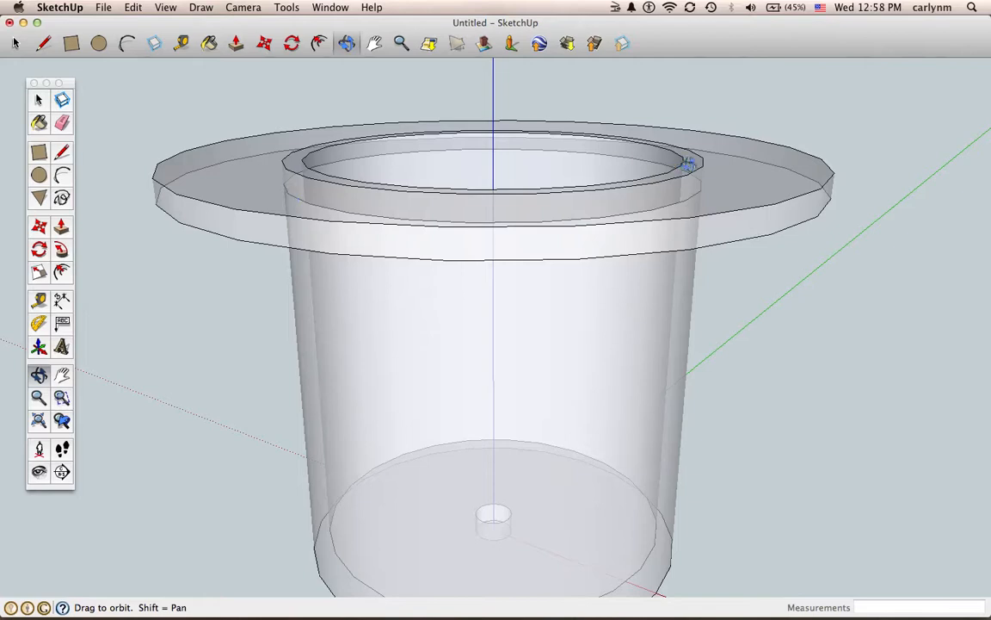
{"action": "mouse_move", "coordinate": [358, 113]}
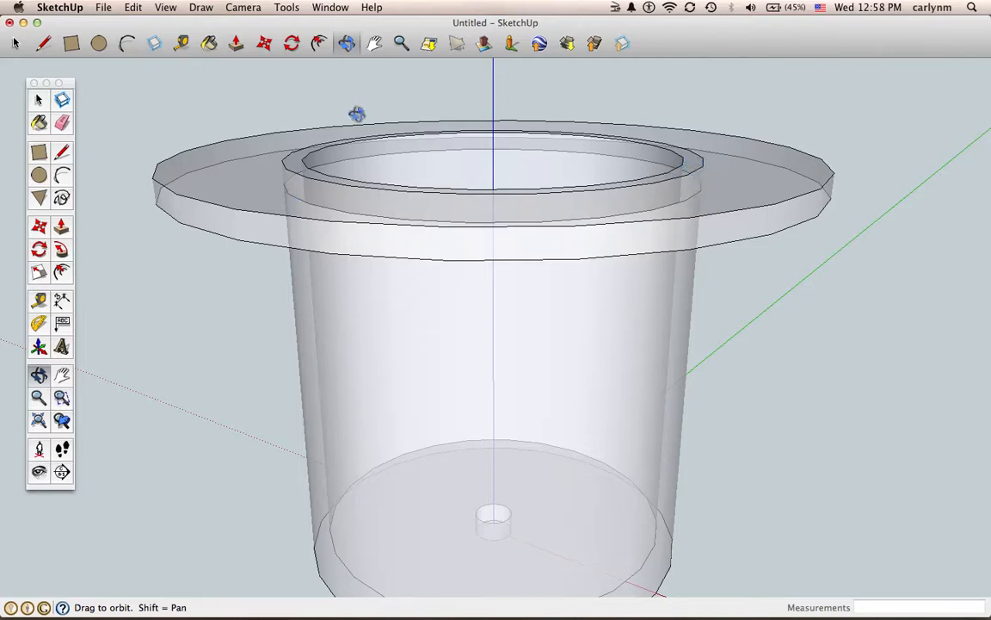
{"action": "mouse_move", "coordinate": [196, 49]}
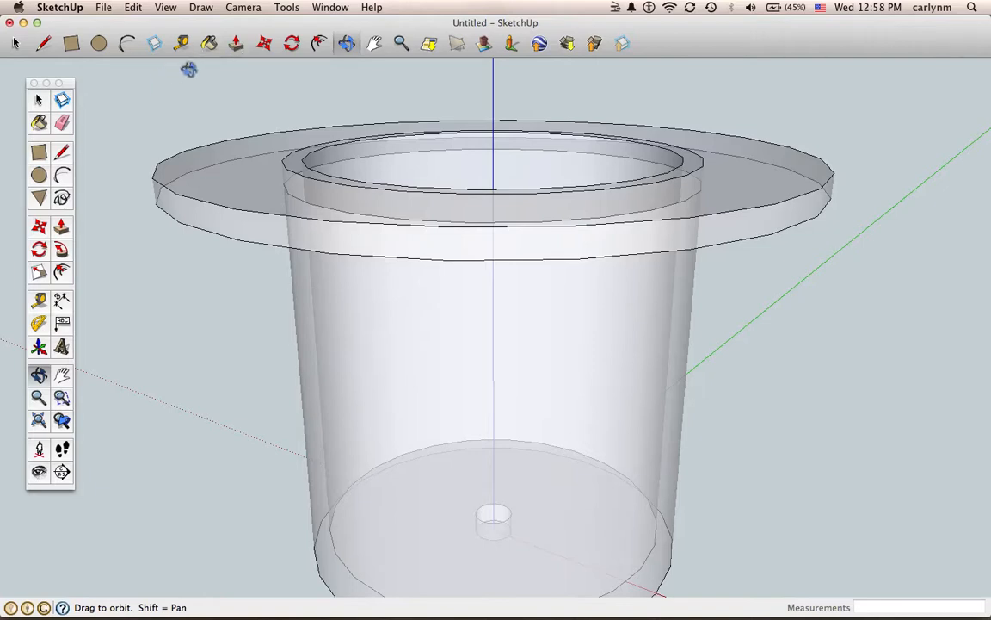
Turn on X-ray face style and look down into the see-through cup
{"action": "left_click", "coordinate": [38, 100]}
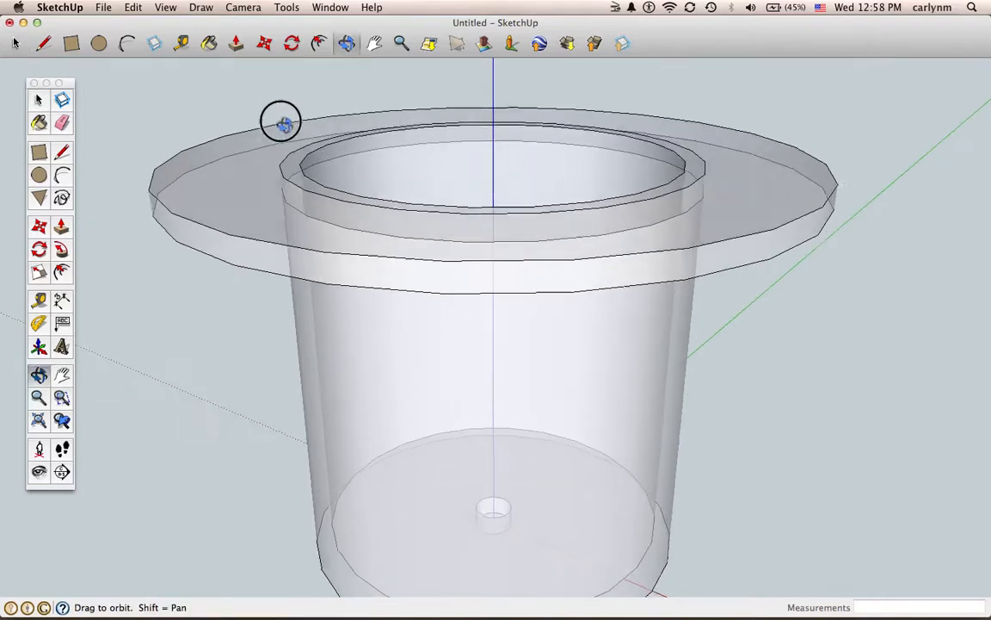
{"action": "left_click_drag", "start_coordinate": [282, 121], "coordinate": [94, 137]}
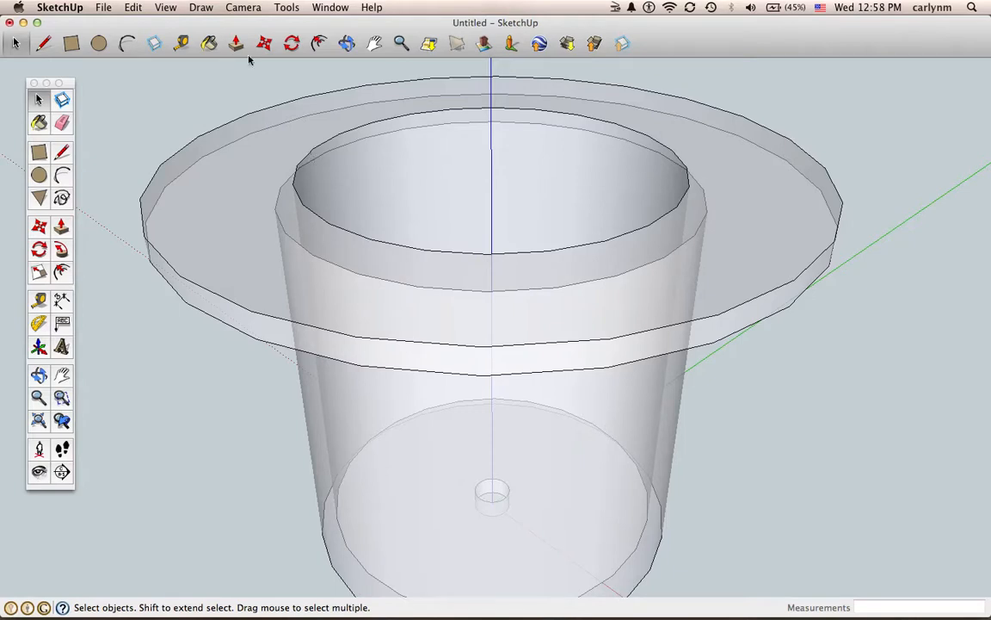
Turn X-ray off and orbit the solid cup to check the inside and bottom hole
{"action": "left_click", "coordinate": [165, 7]}
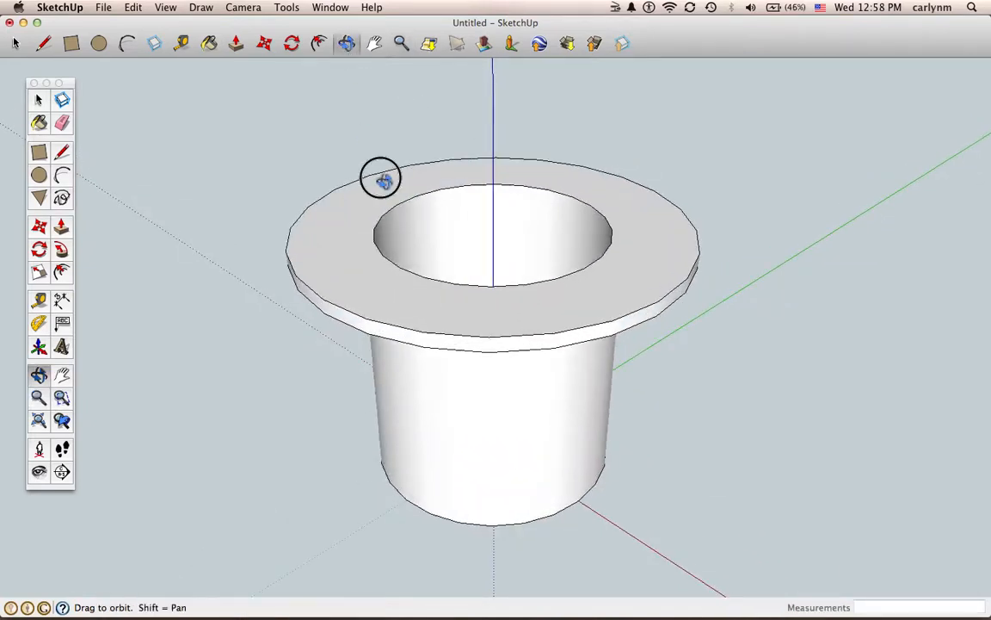
{"action": "left_click_drag", "start_coordinate": [382, 178], "coordinate": [261, 340]}
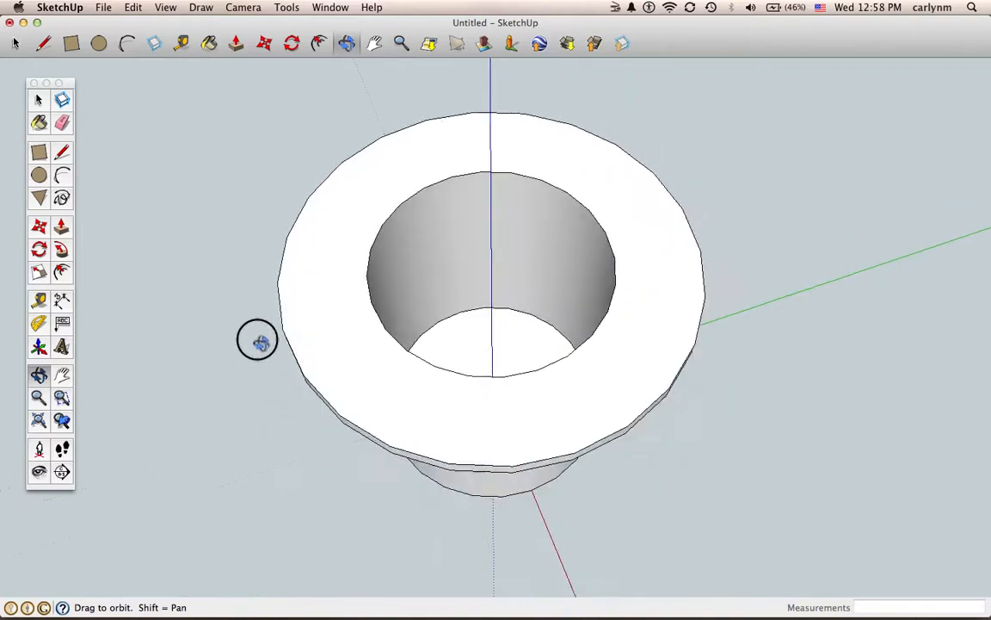
{"action": "left_click_drag", "start_coordinate": [258, 340], "coordinate": [191, 380]}
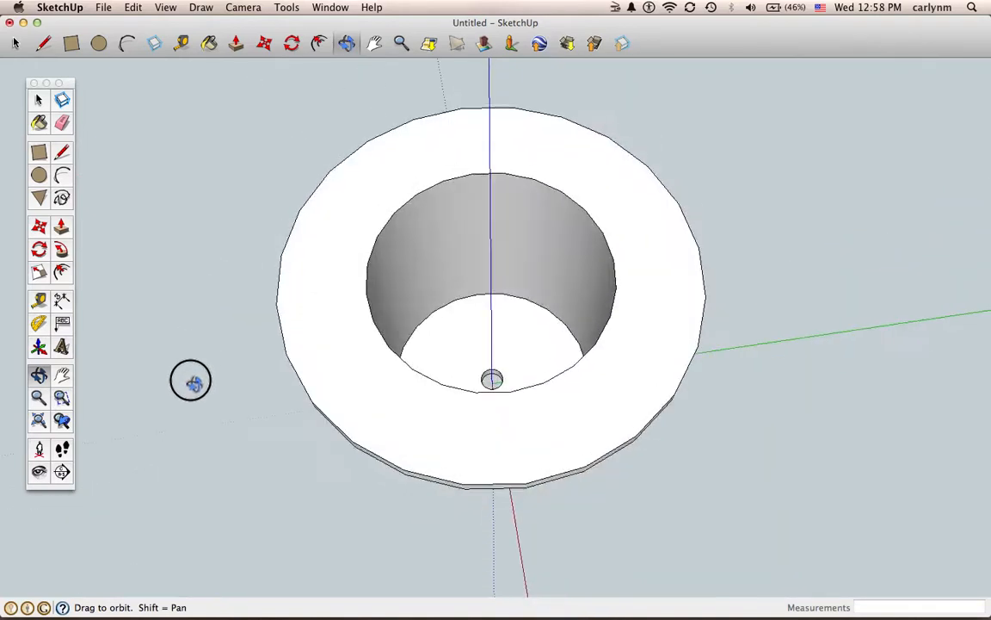
{"action": "left_click_drag", "start_coordinate": [190, 380], "coordinate": [117, 117]}
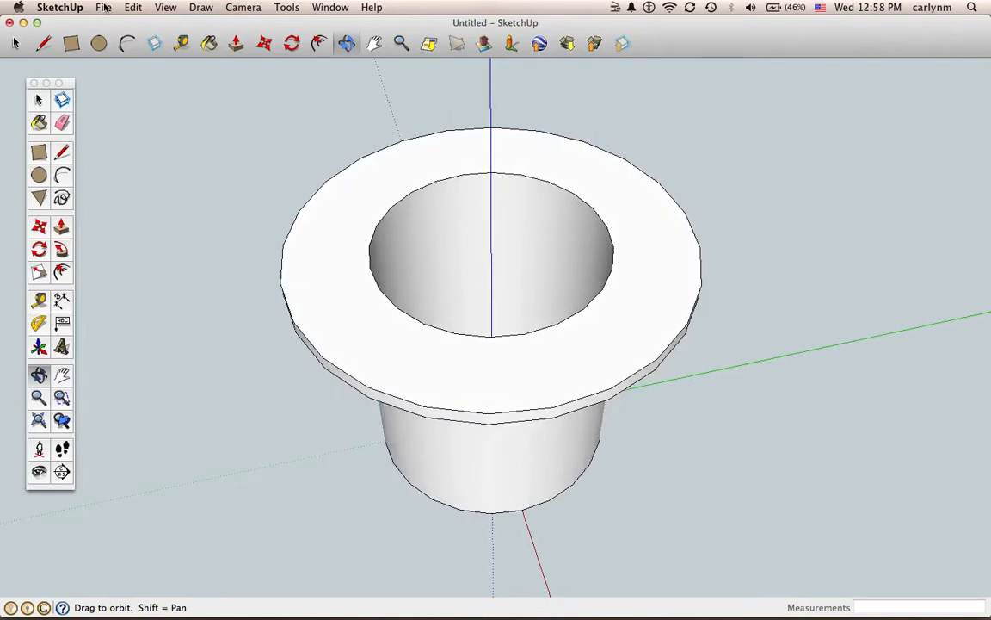
{"action": "left_click", "coordinate": [103, 7]}
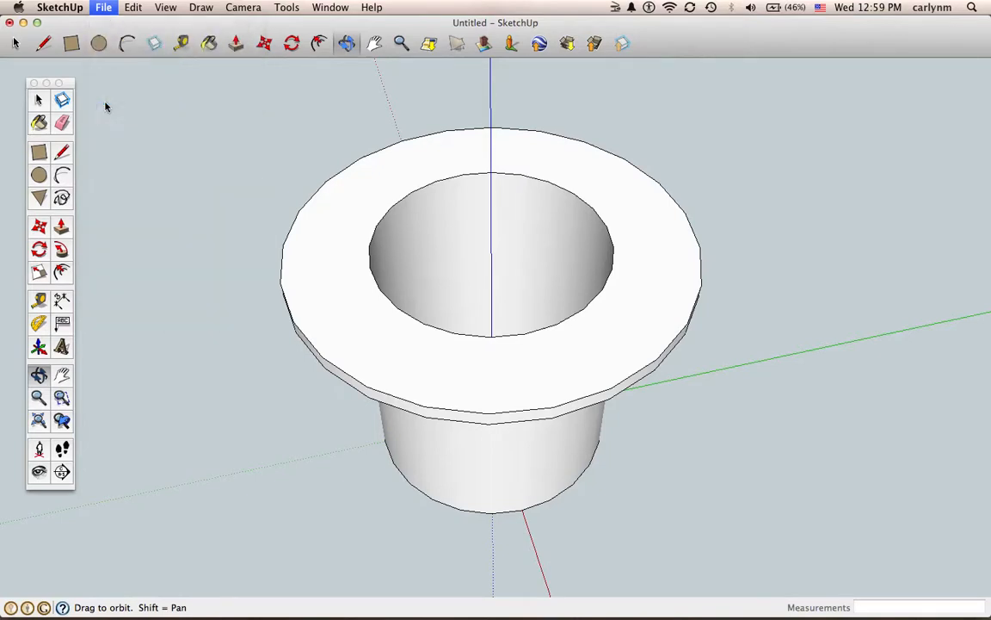
Save the model to the Desktop as YogurtSip.skp
{"action": "left_click", "coordinate": [103, 7]}
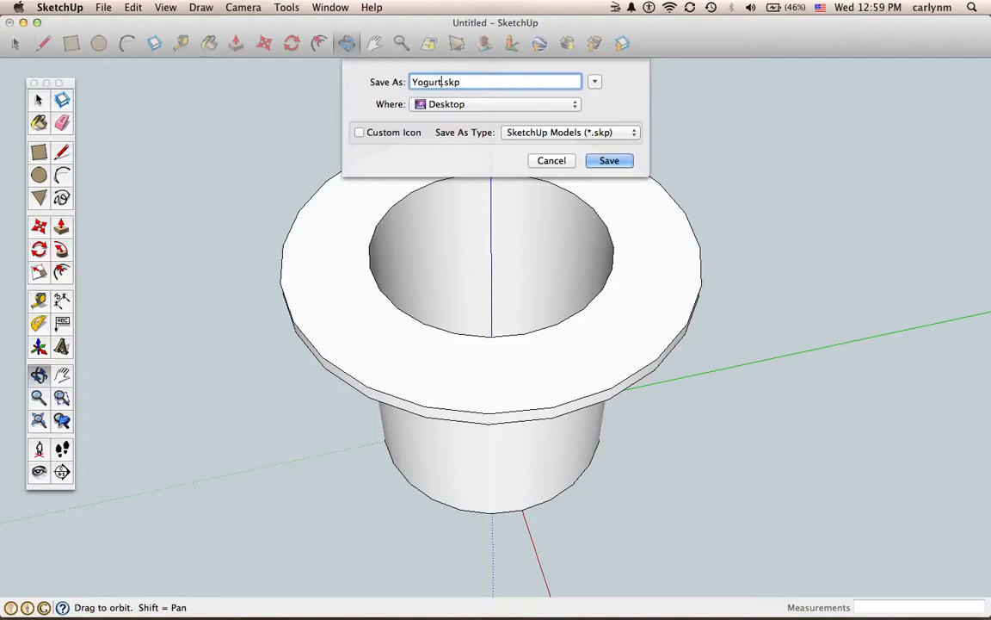
{"action": "type", "text": "Sip"}
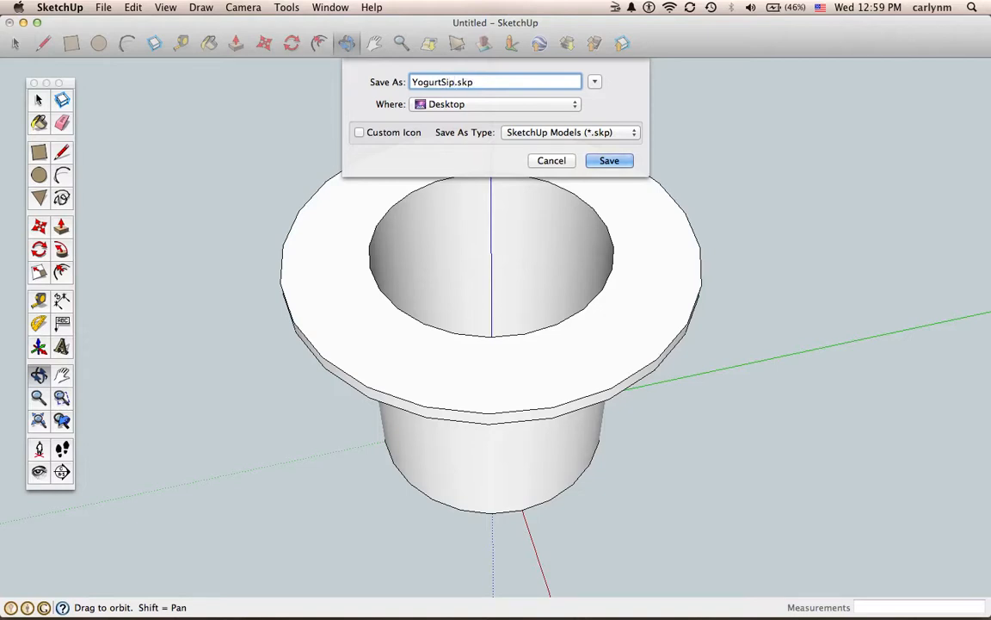
{"action": "left_click", "coordinate": [609, 160]}
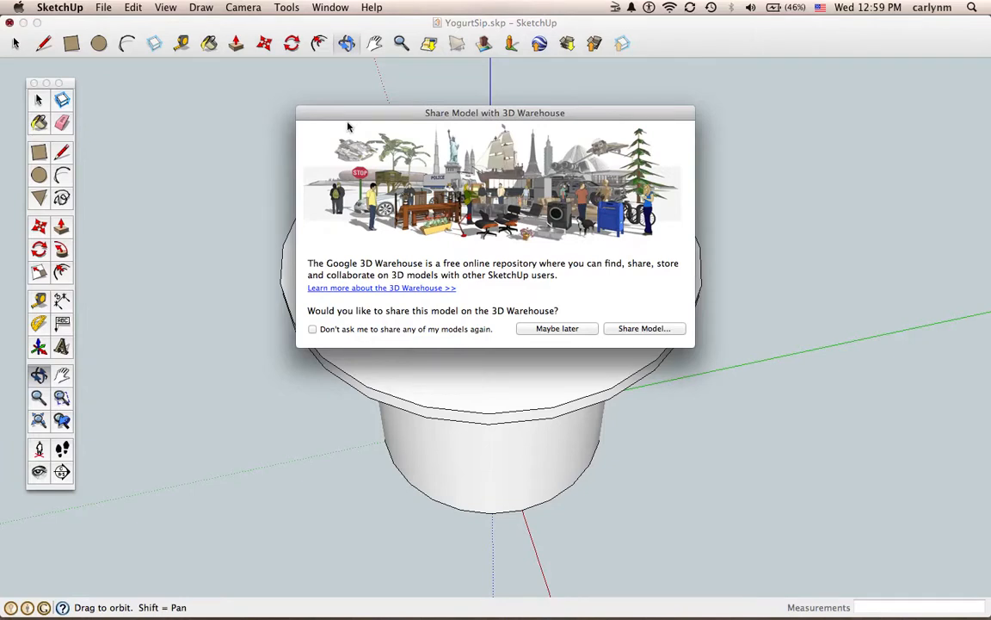
{"action": "mouse_move", "coordinate": [465, 252]}
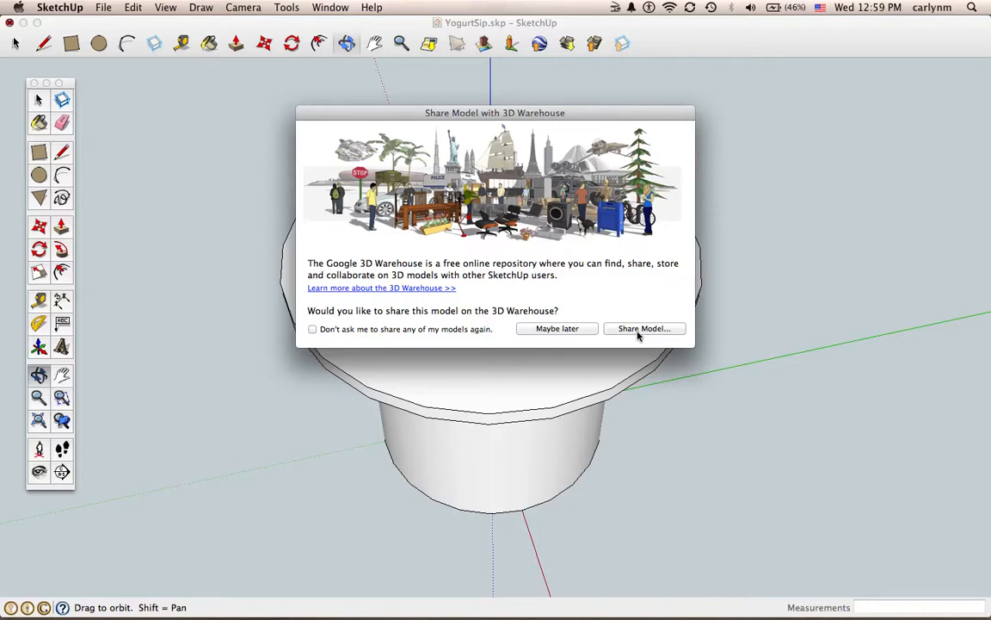
{"action": "mouse_move", "coordinate": [608, 111]}
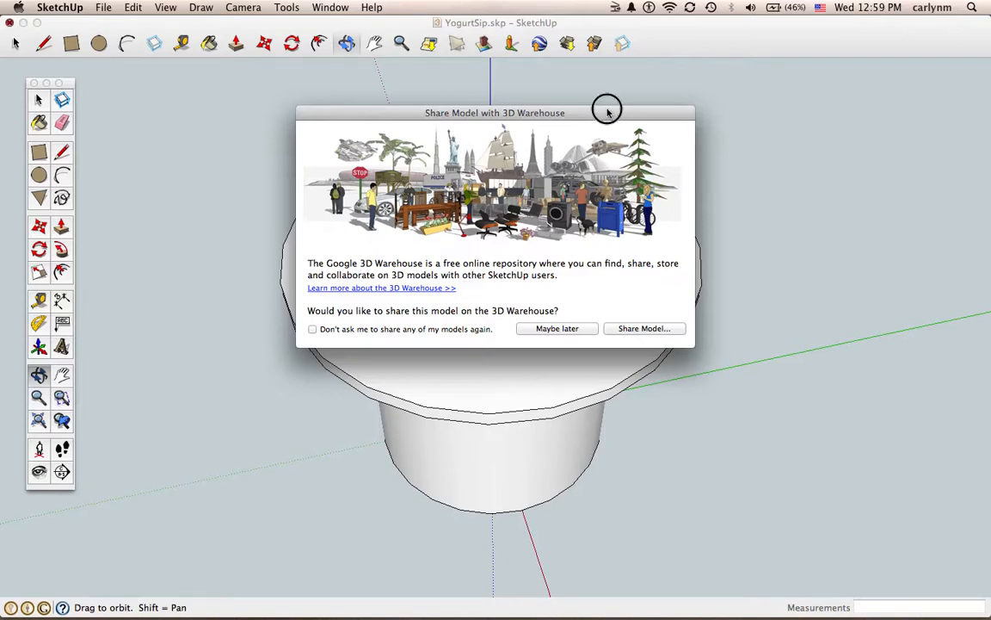